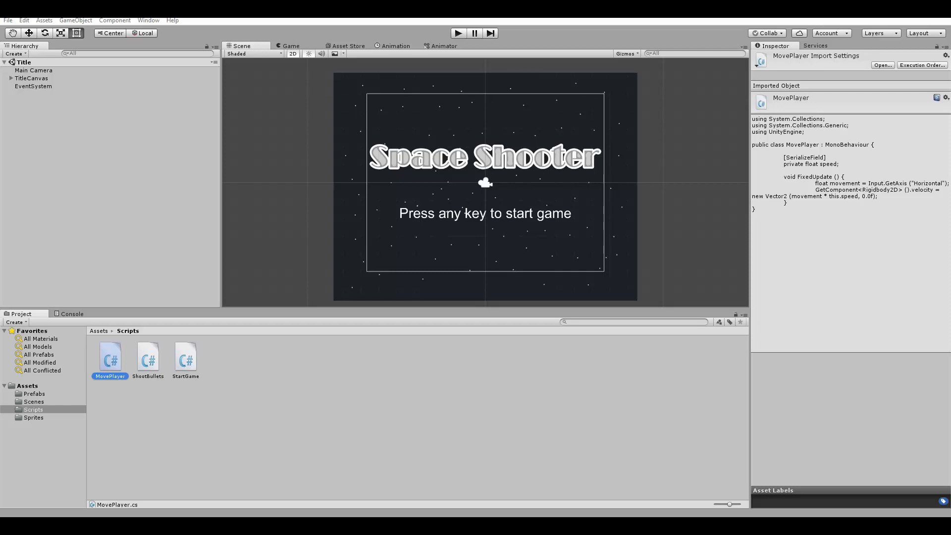
mouse_move(816, 46)
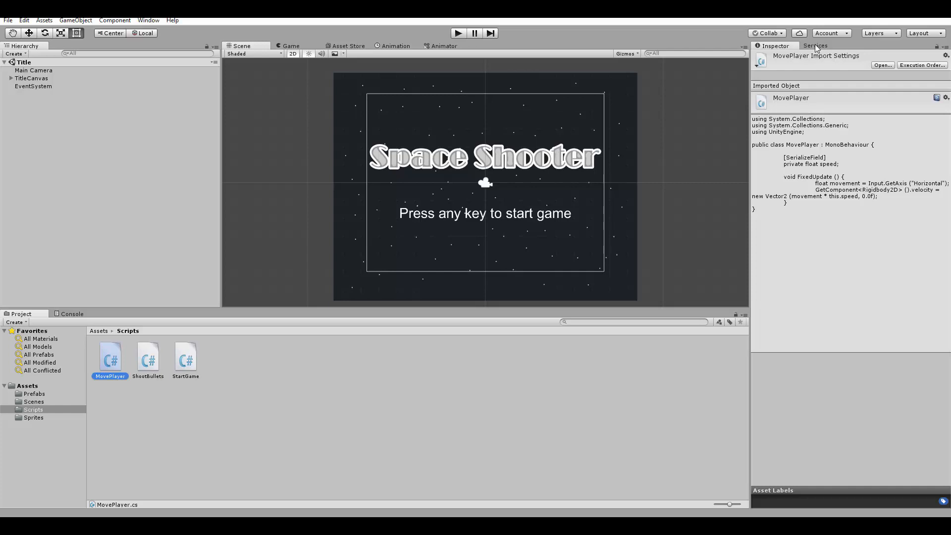
- View the Multiplayer service overview: personal plan, 20 global CCU, max 2 players
left_click(815, 45)
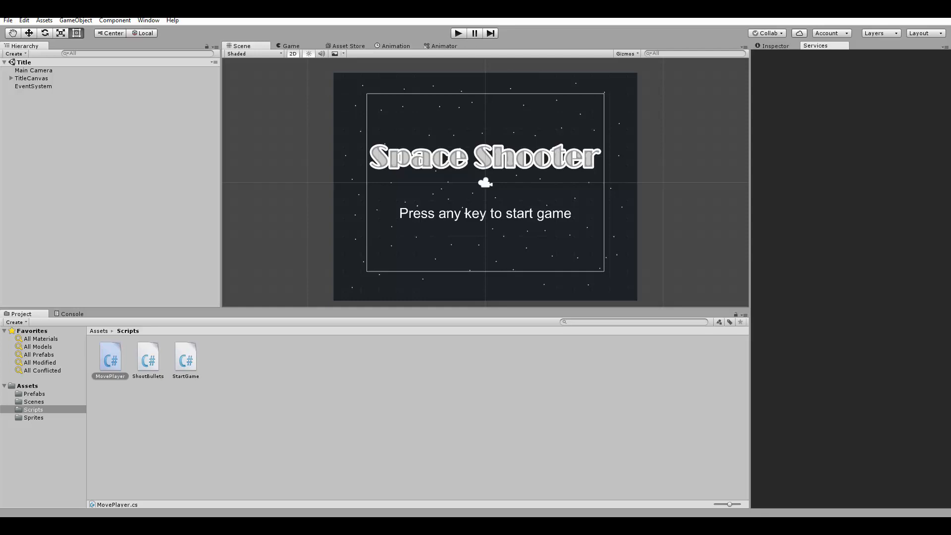
left_click(814, 45)
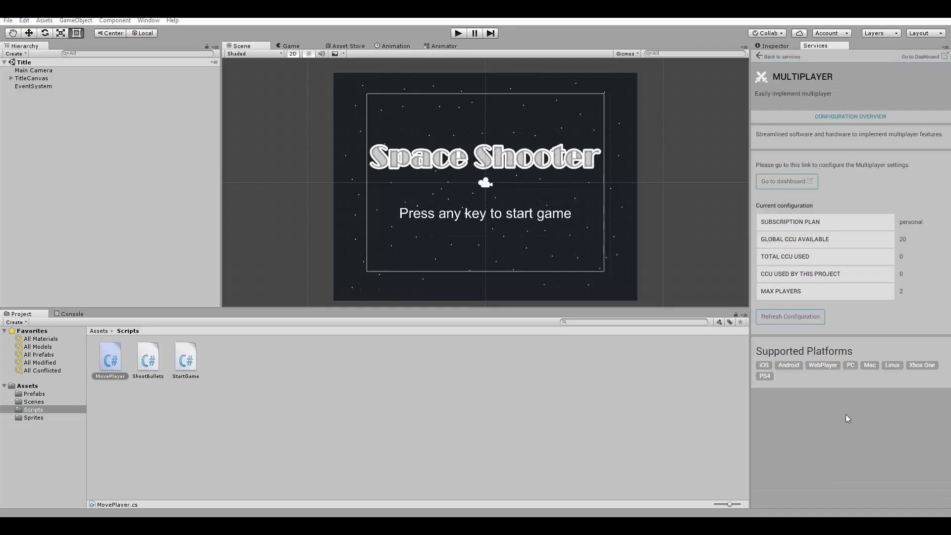
mouse_move(832, 353)
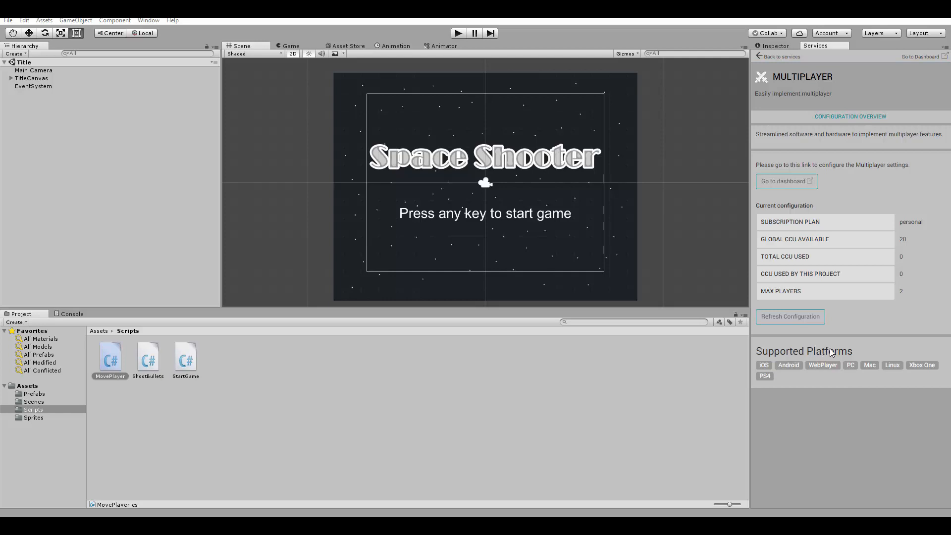
mouse_move(829, 339)
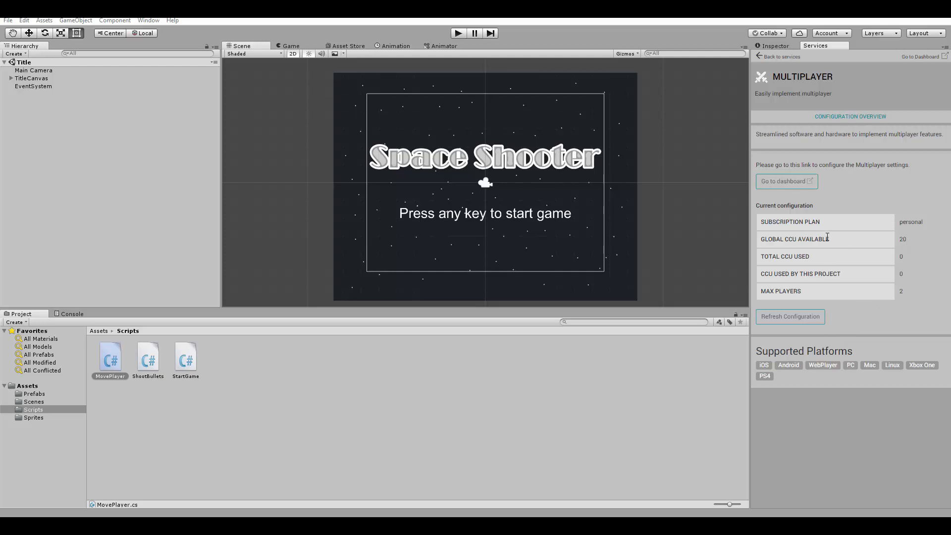
mouse_move(813, 285)
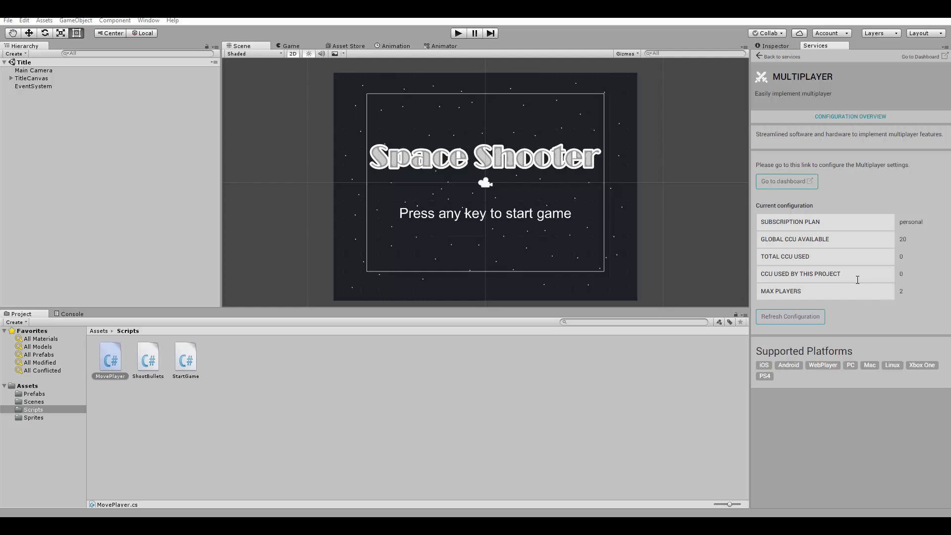
mouse_move(776, 231)
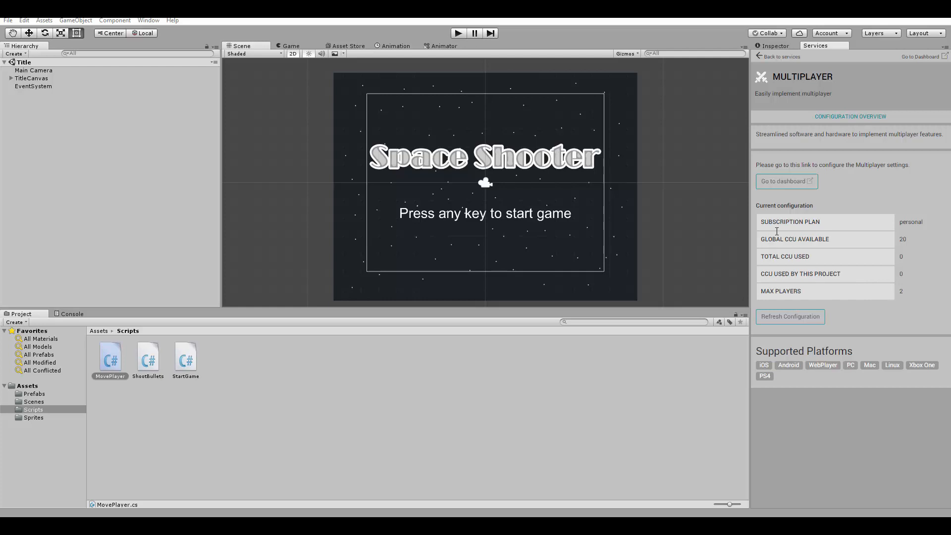
mouse_move(808, 252)
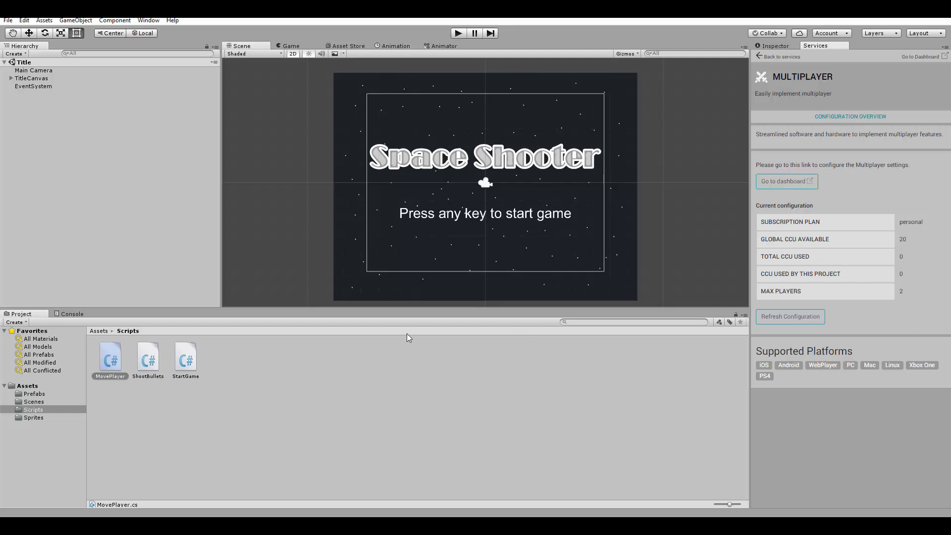
mouse_move(258, 288)
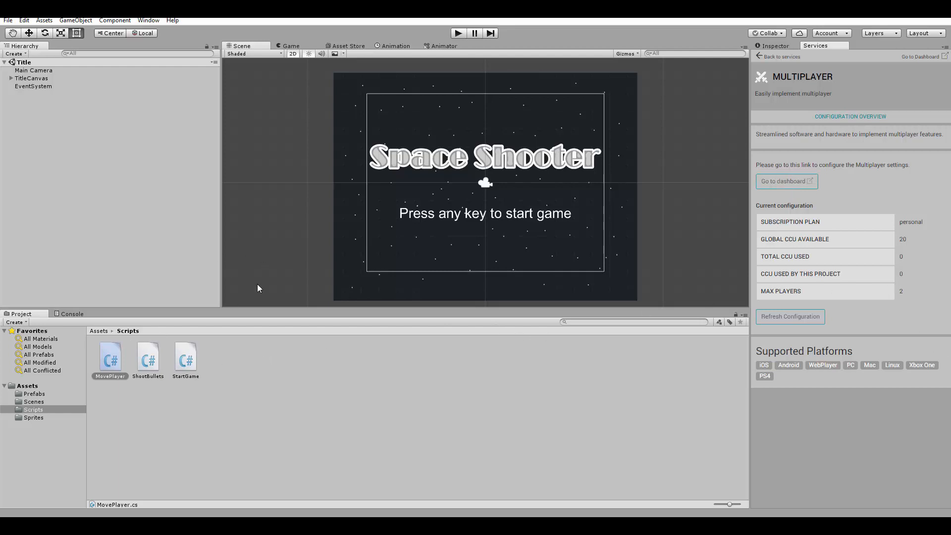
mouse_move(551, 333)
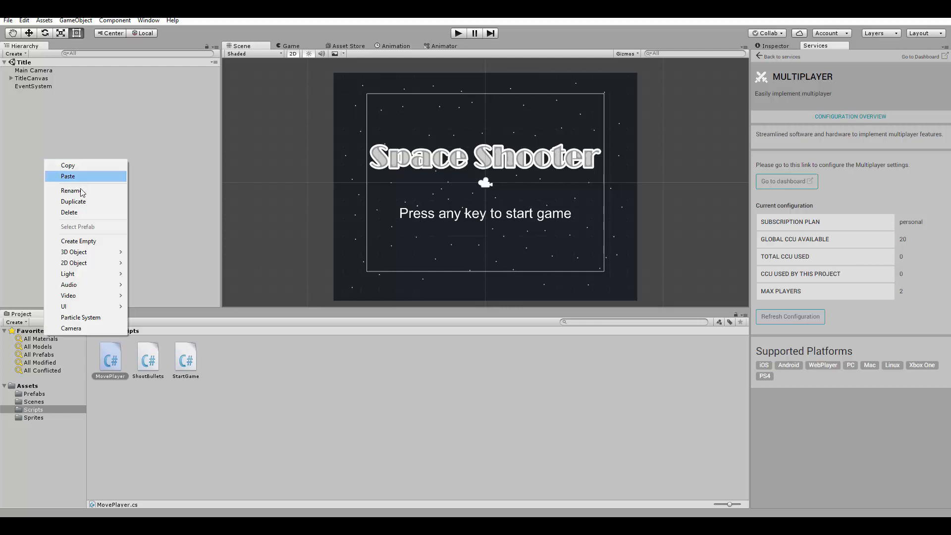
- Create an empty NetworkManager object with a Network Manager component set to Run in Background
left_click(78, 240)
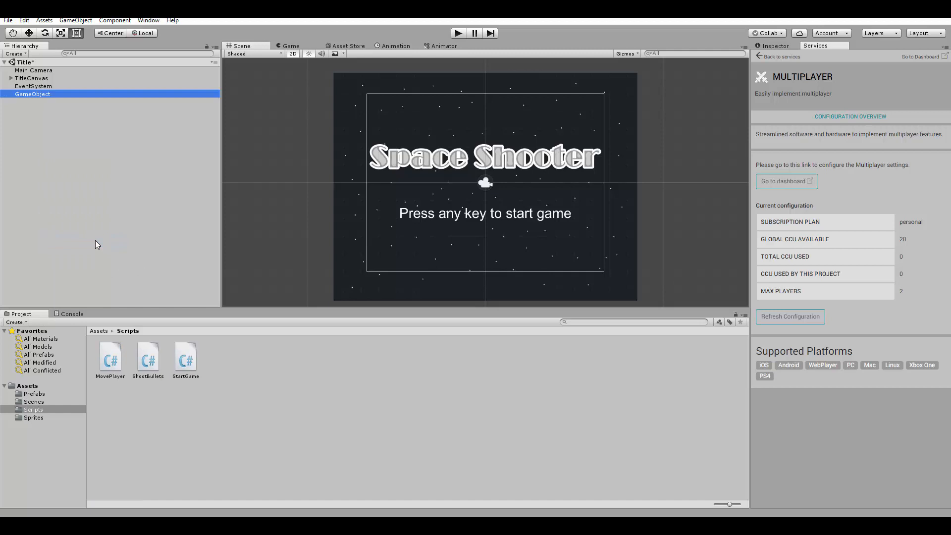
type("NetworkManager")
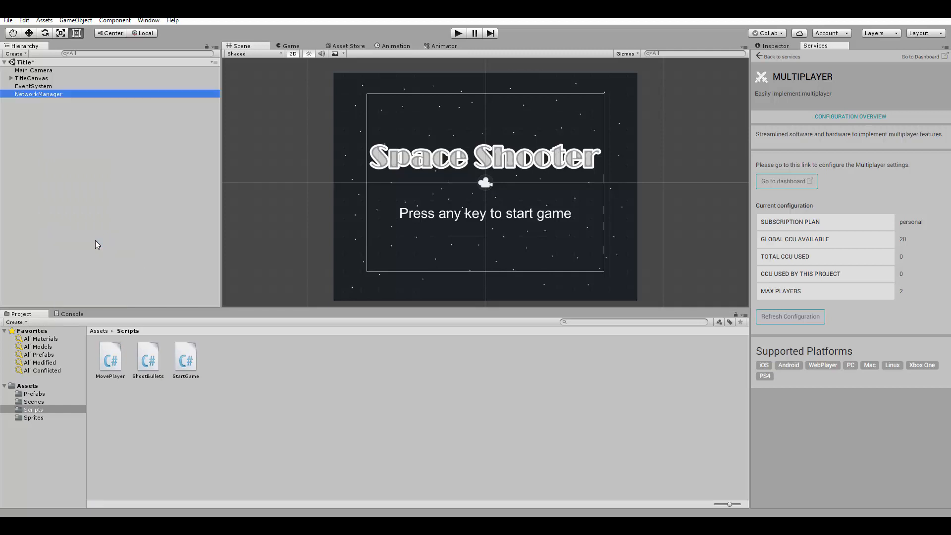
left_click(774, 46)
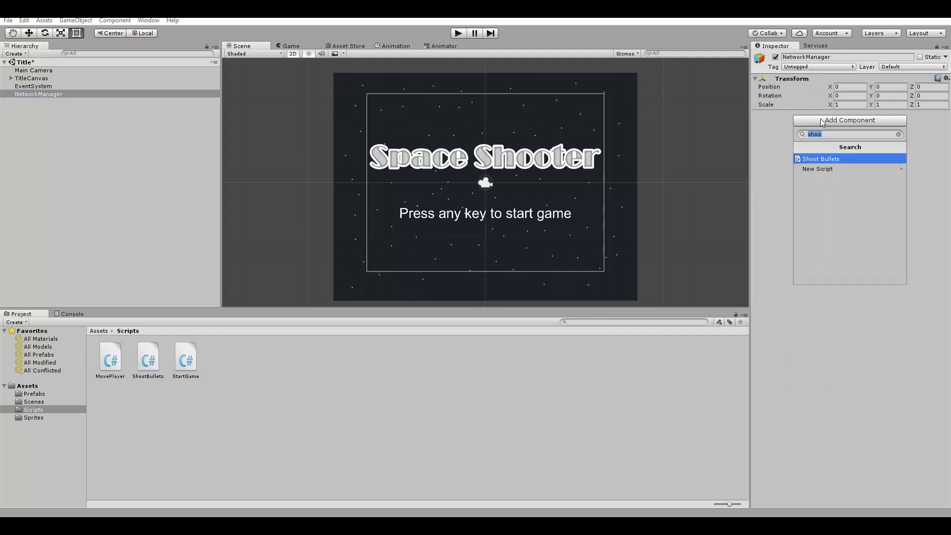
left_click(821, 159)
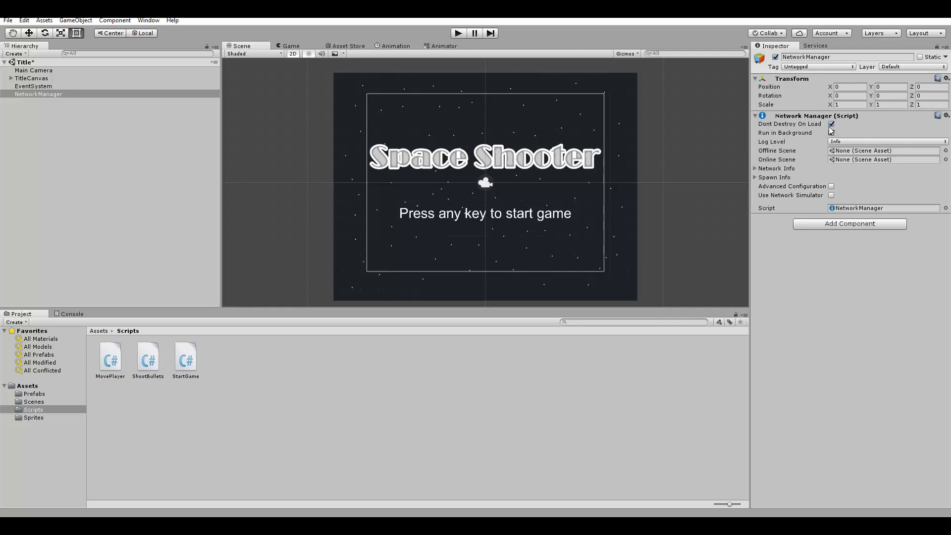
left_click(832, 133)
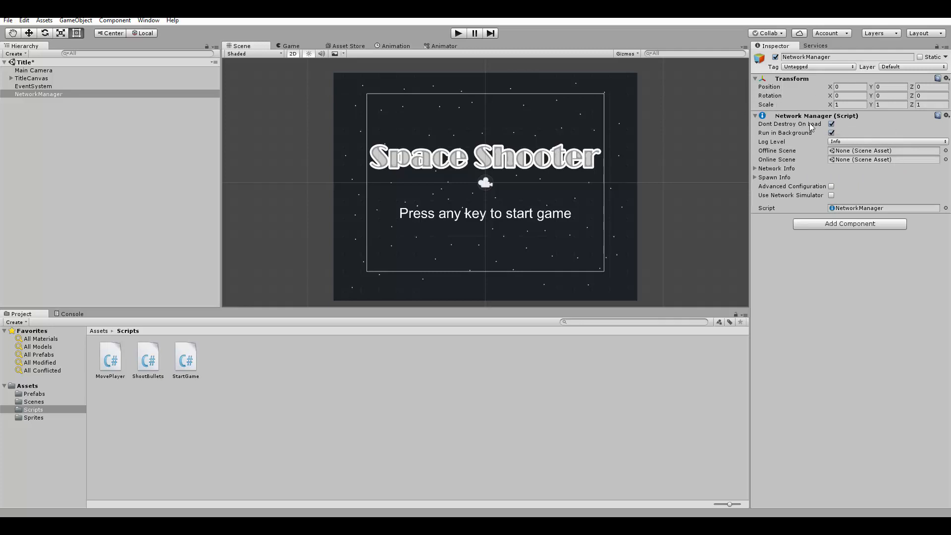
mouse_move(673, 174)
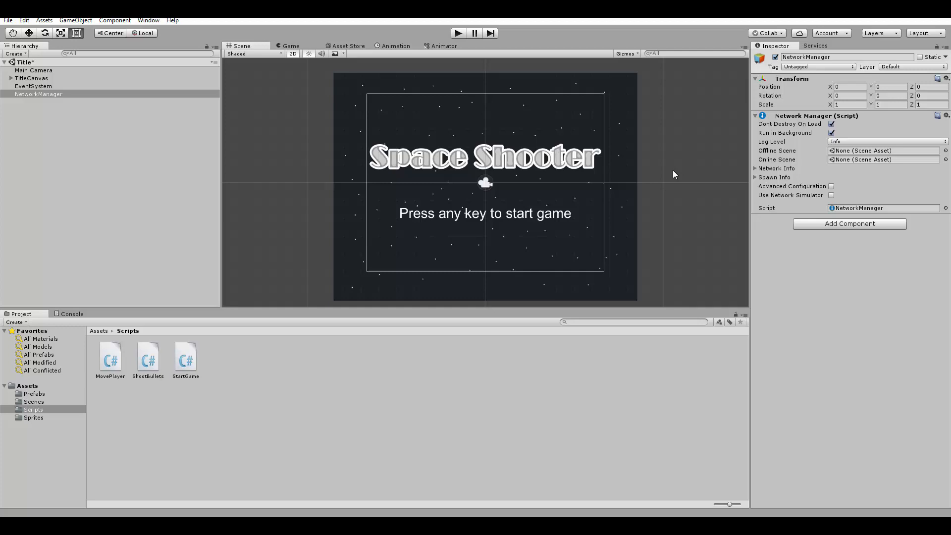
mouse_move(756, 174)
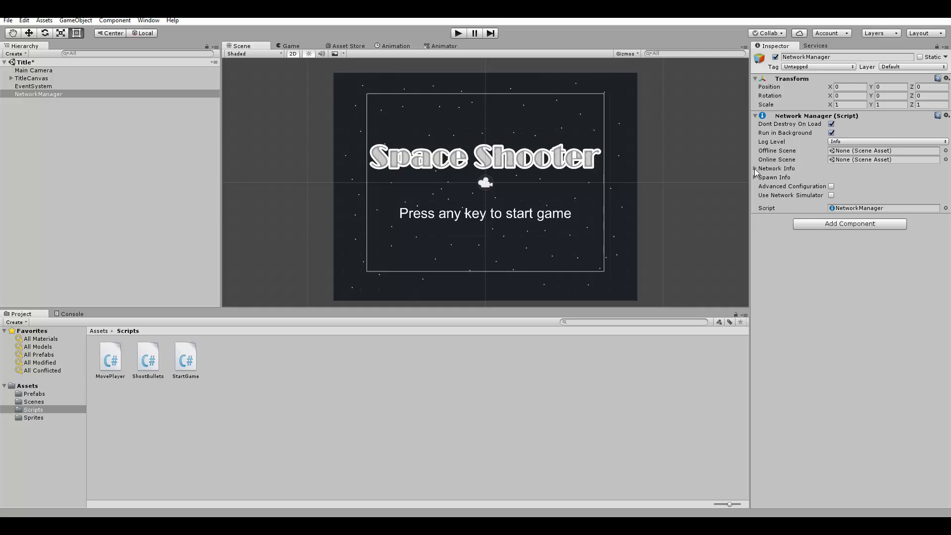
left_click(757, 168)
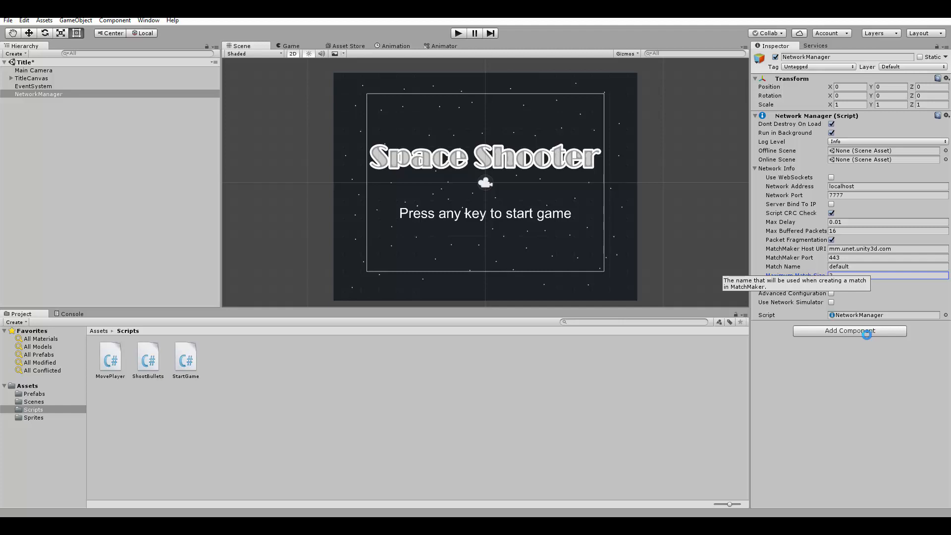
- Add a NetworkManagerHUD component to the NetworkManager object
left_click(849, 331)
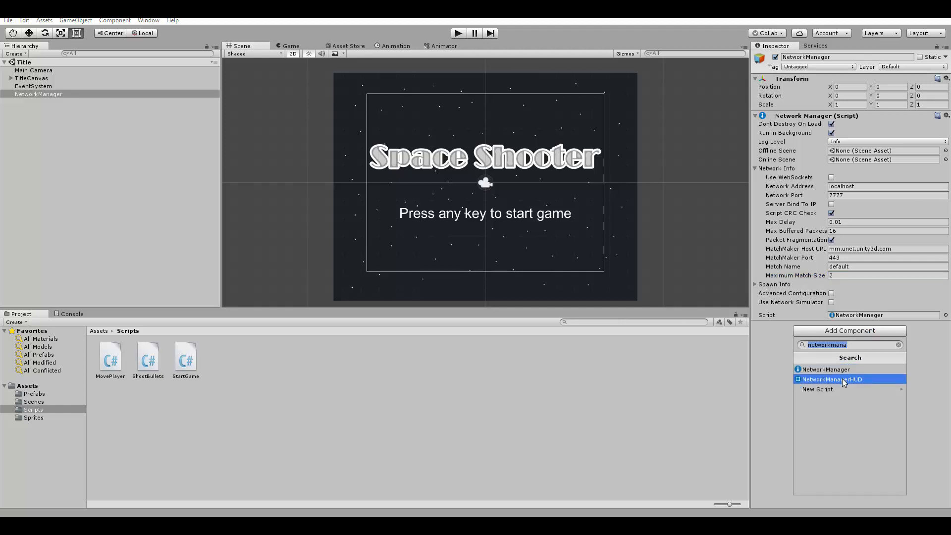
left_click(831, 379)
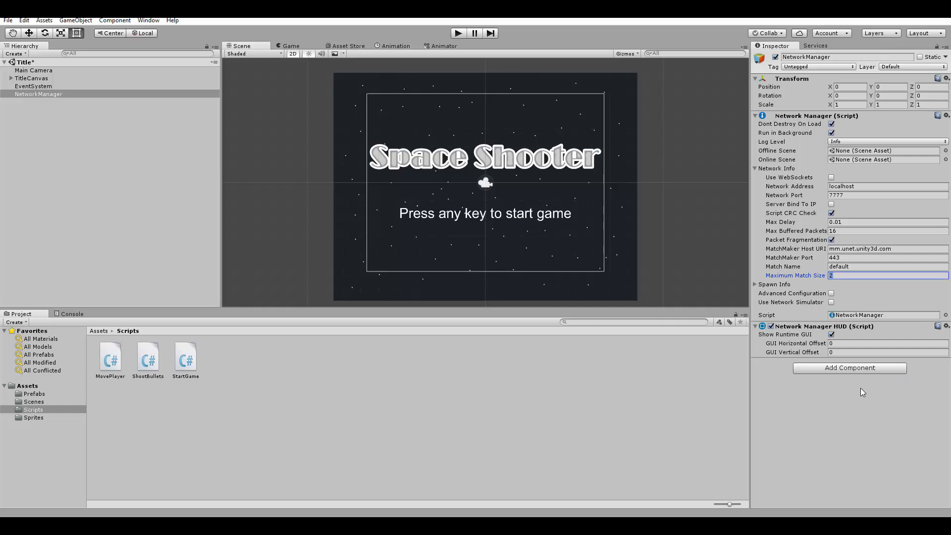
mouse_move(834, 389)
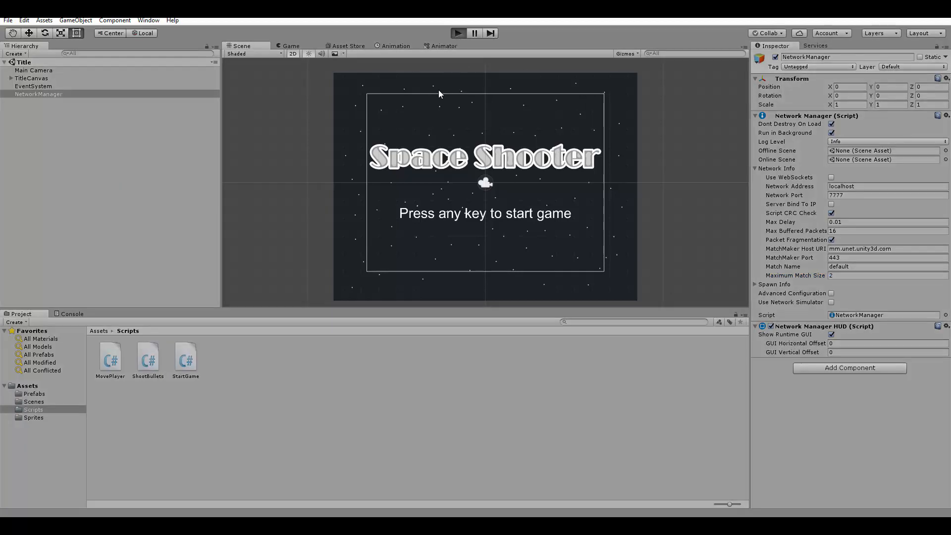
left_click(456, 33)
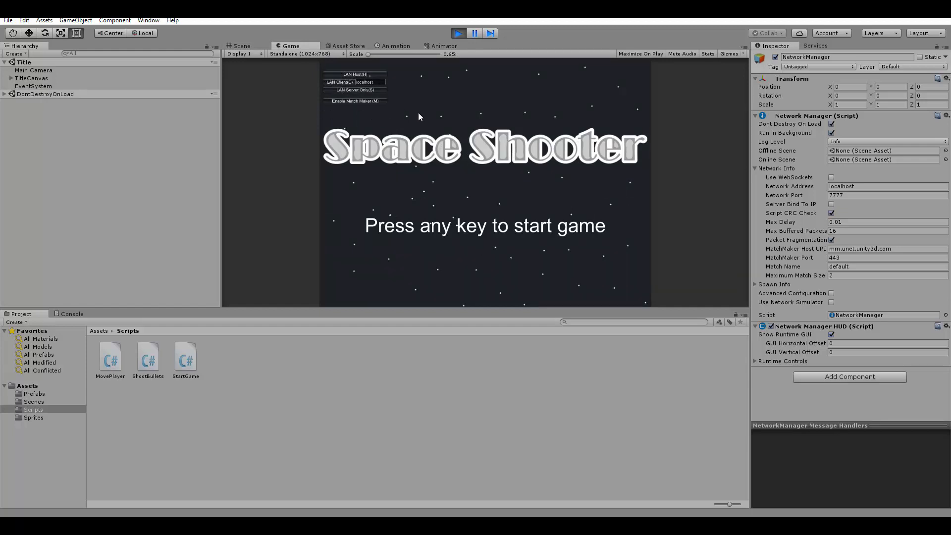
mouse_move(436, 150)
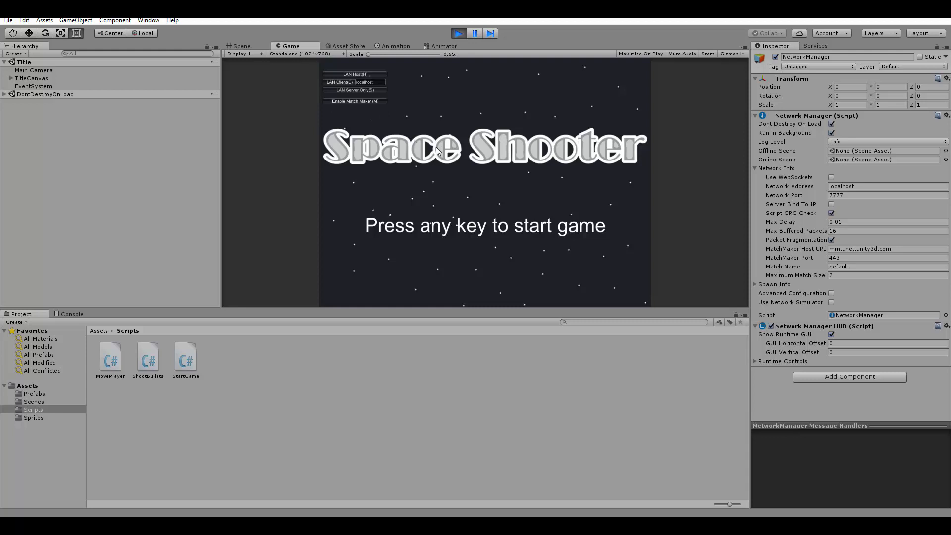
mouse_move(464, 179)
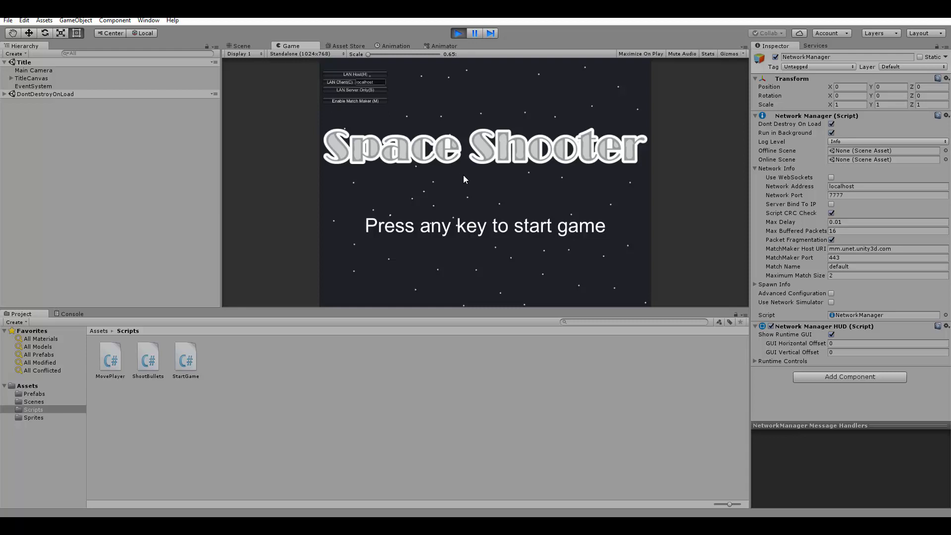
mouse_move(481, 171)
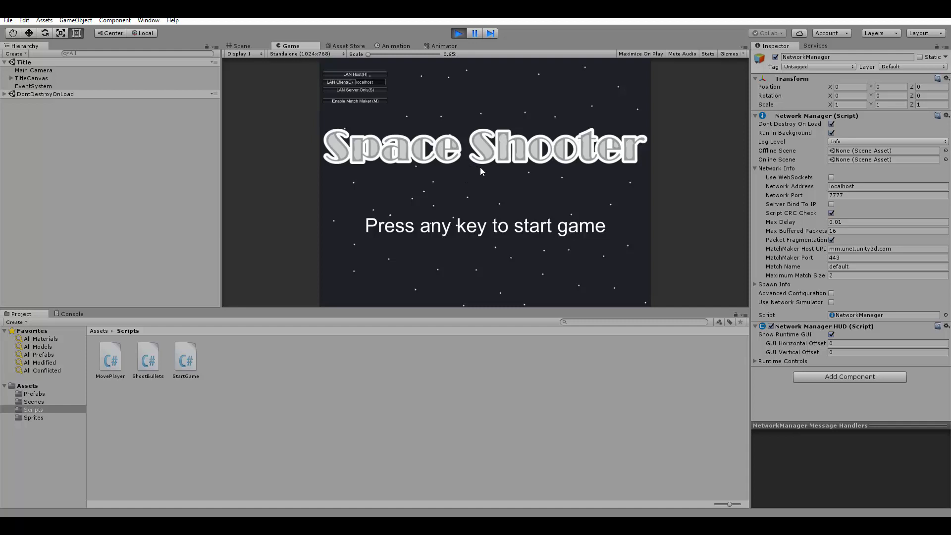
mouse_move(349, 81)
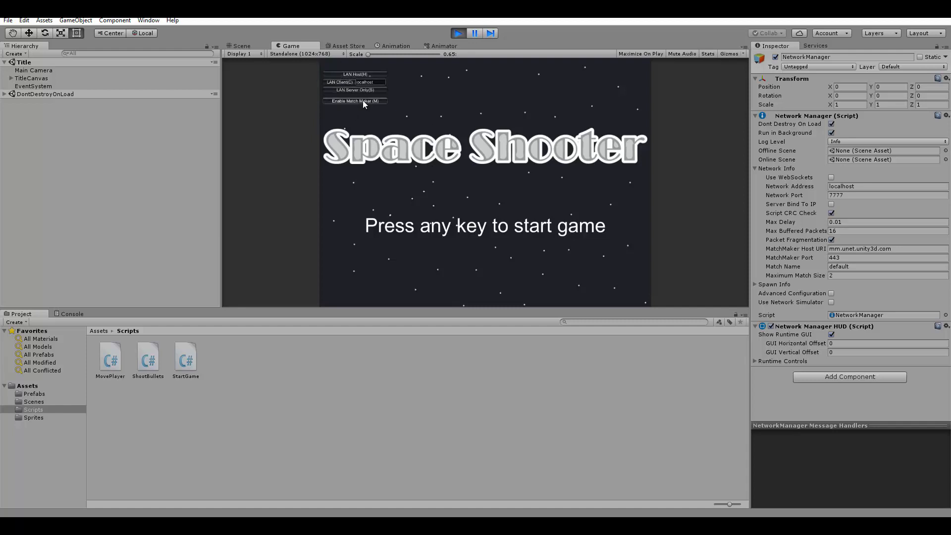
mouse_move(563, 214)
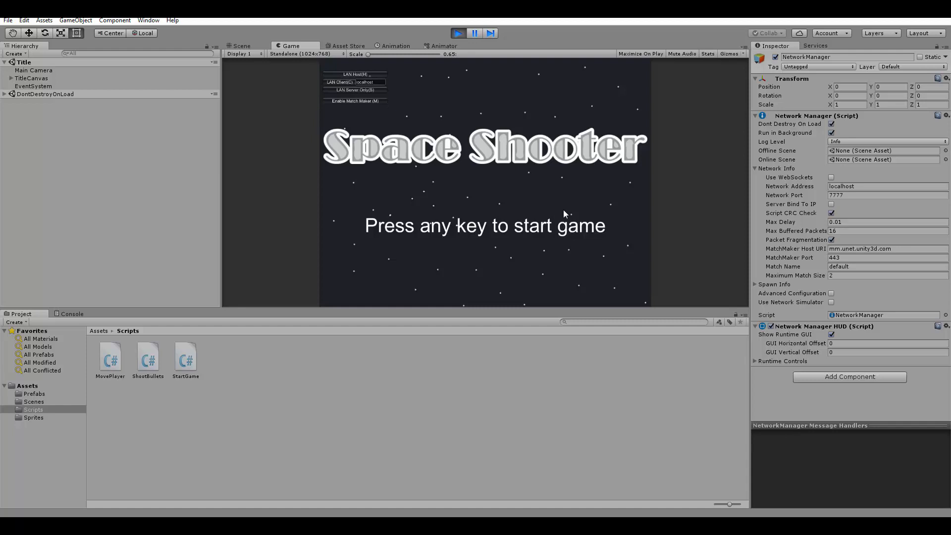
mouse_move(533, 228)
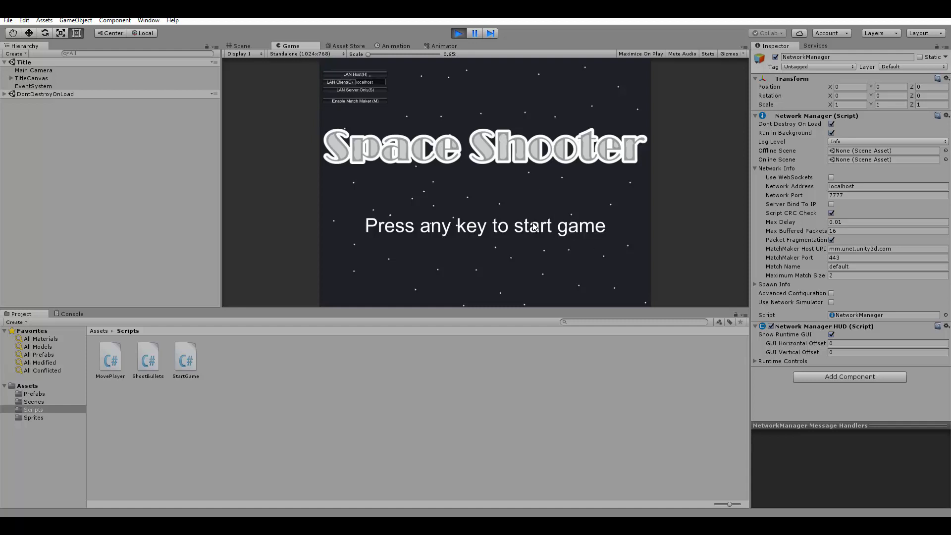
mouse_move(546, 233)
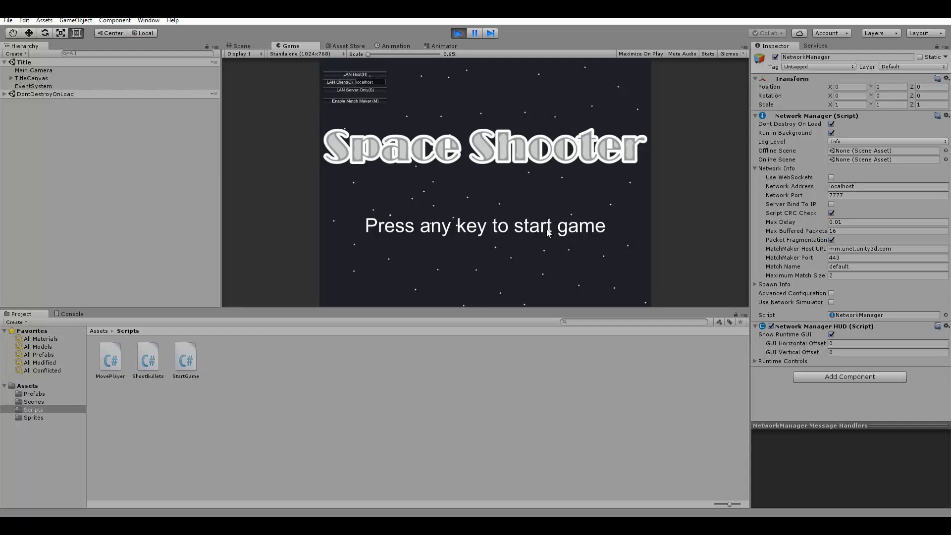
mouse_move(580, 230)
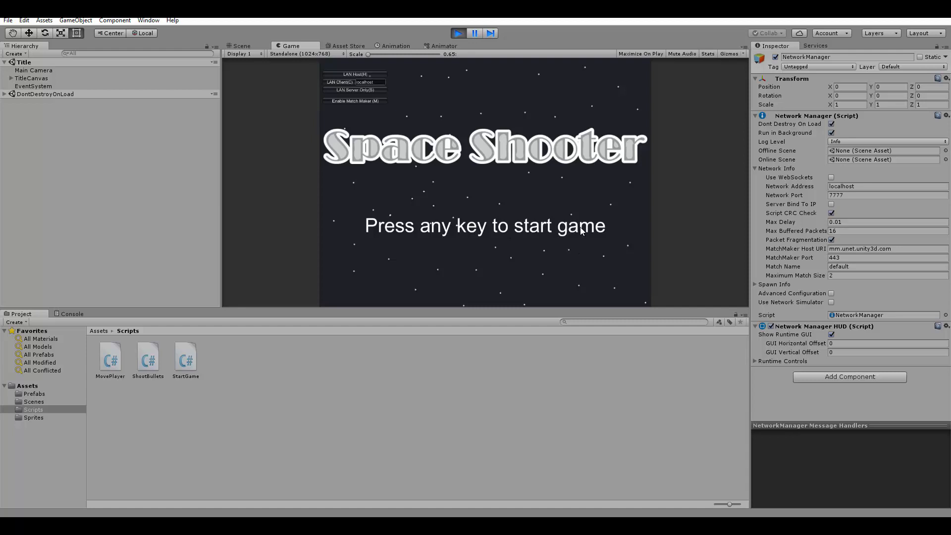
mouse_move(714, 273)
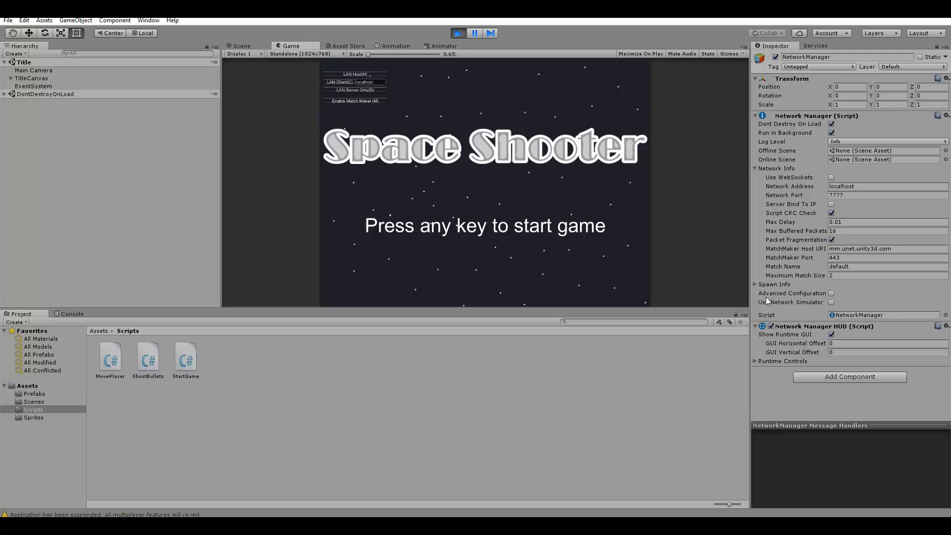
- Expand Spawn Info instead of Network Info, open Assets/Prefabs, and read the NetworkIdentity console error
left_click(755, 168)
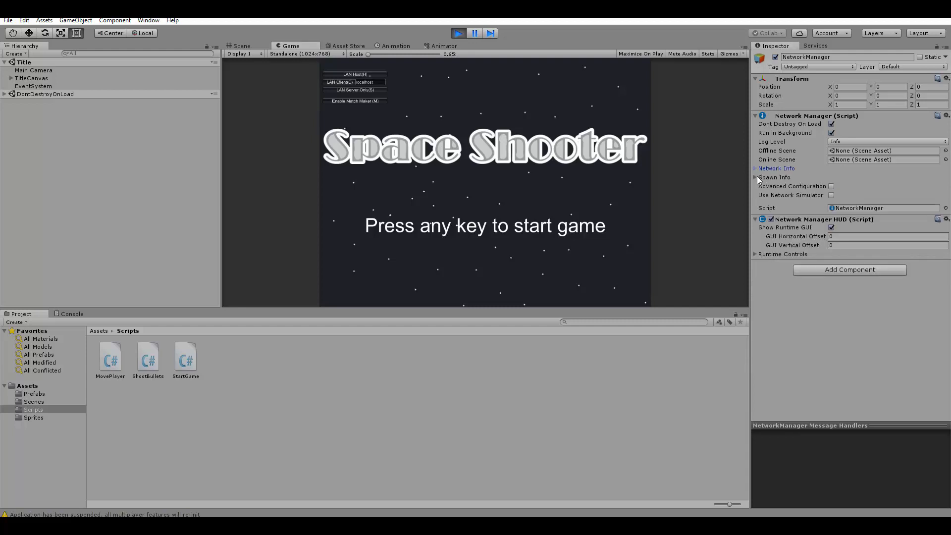
left_click(756, 178)
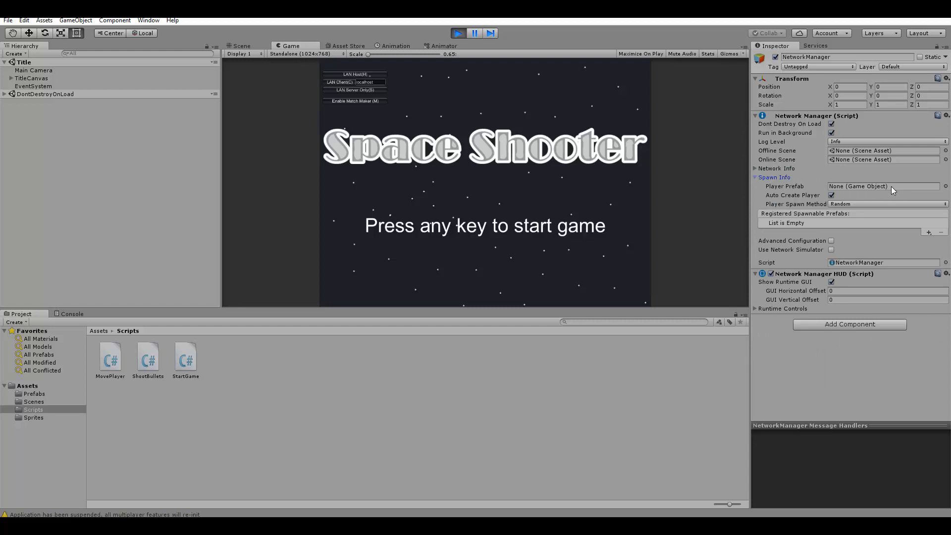
mouse_move(939, 190)
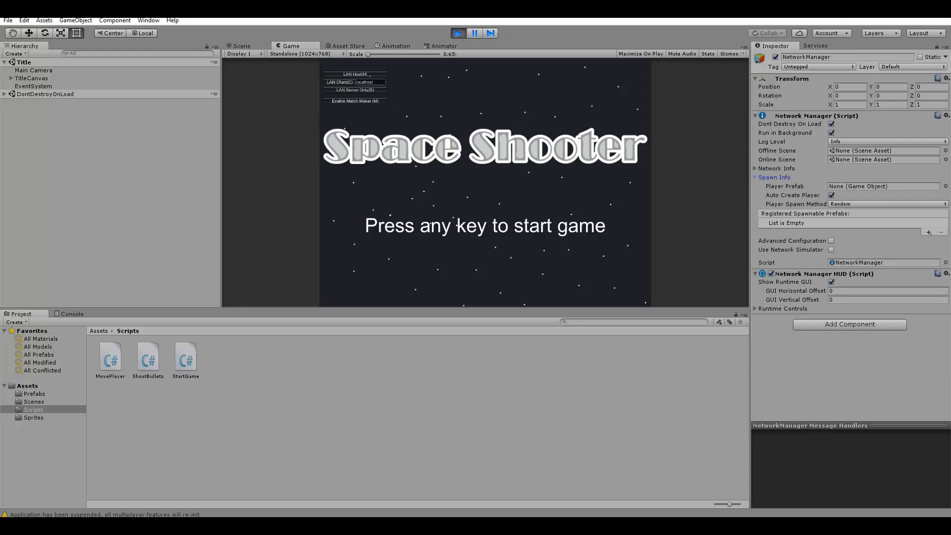
left_click(33, 393)
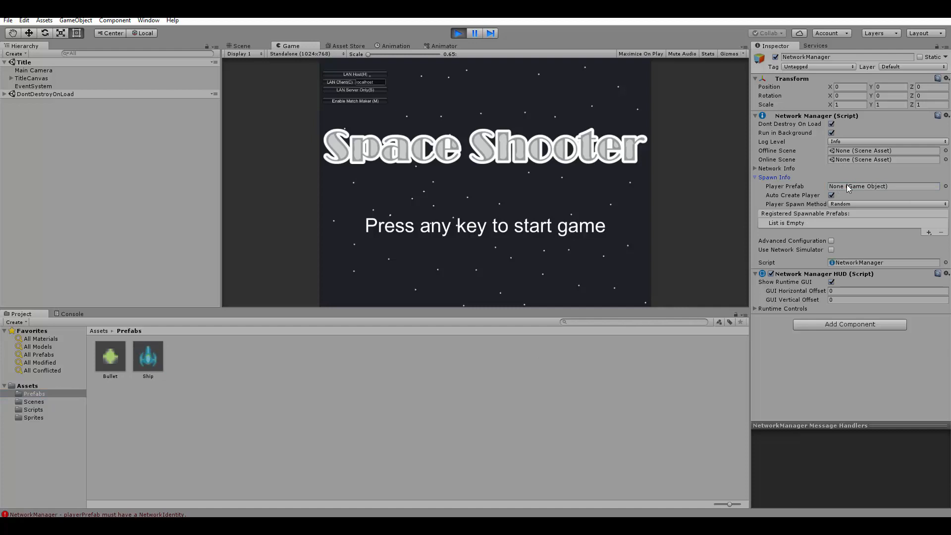
mouse_move(75, 322)
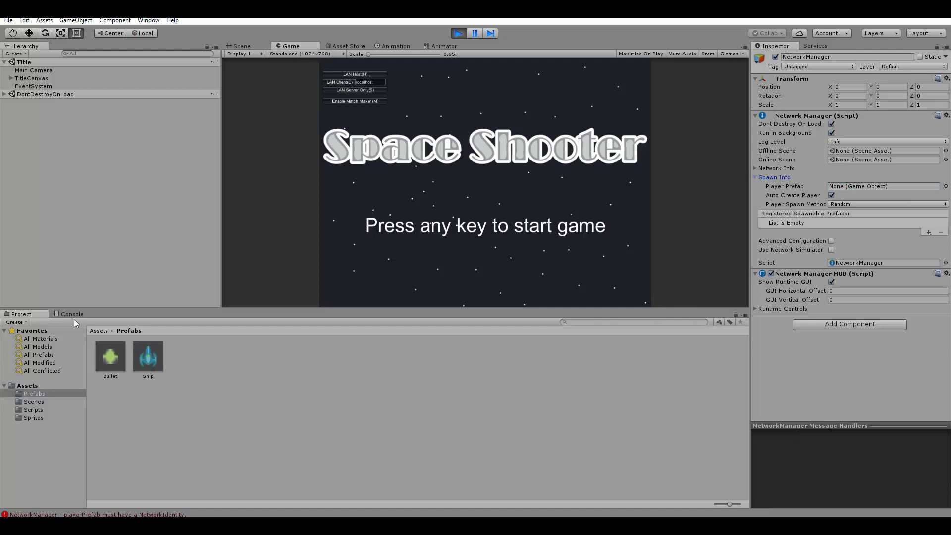
left_click(71, 313)
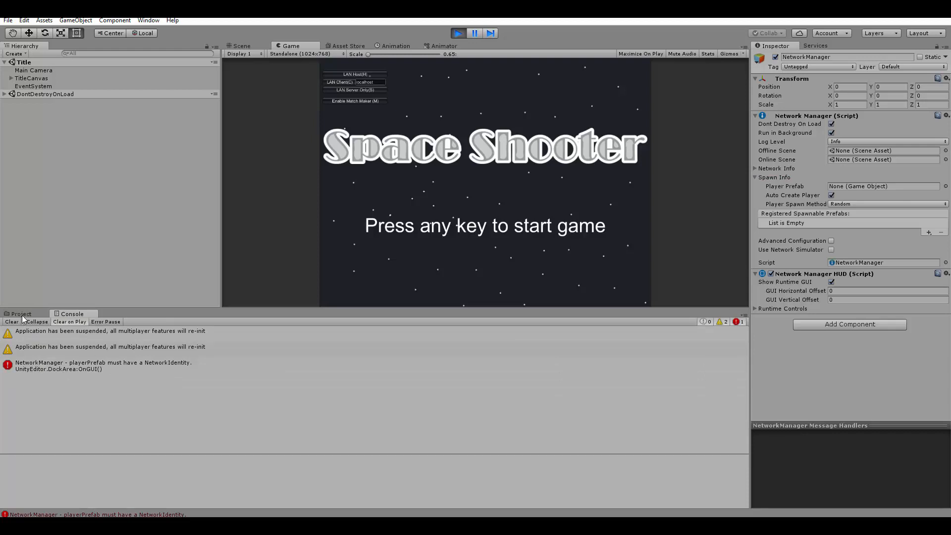
- Add a Network Identity component to the Ship prefab, then exit Play mode
left_click(21, 313)
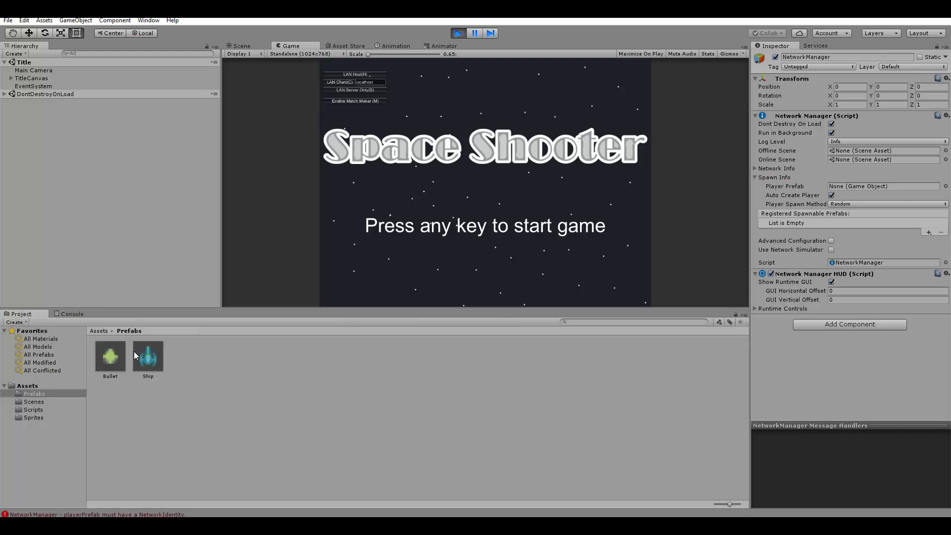
left_click(147, 356)
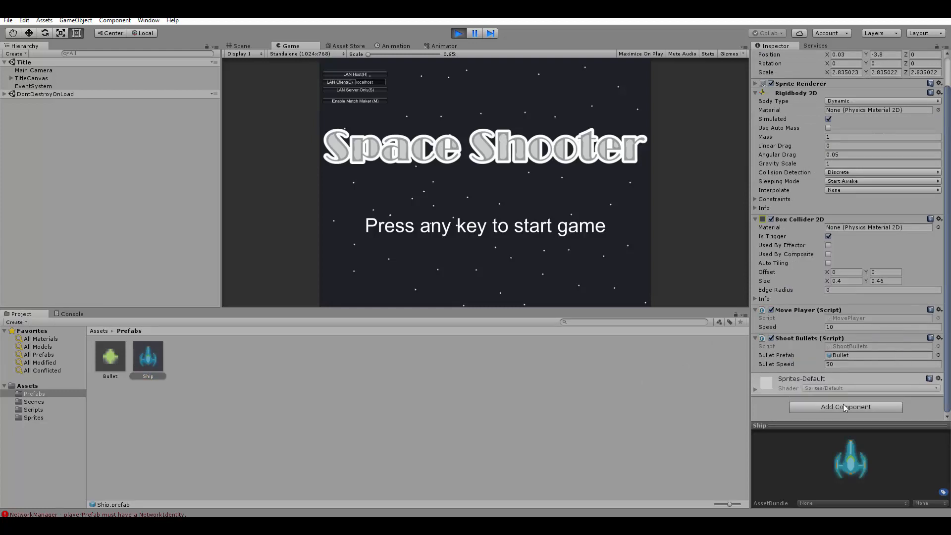
left_click(844, 406)
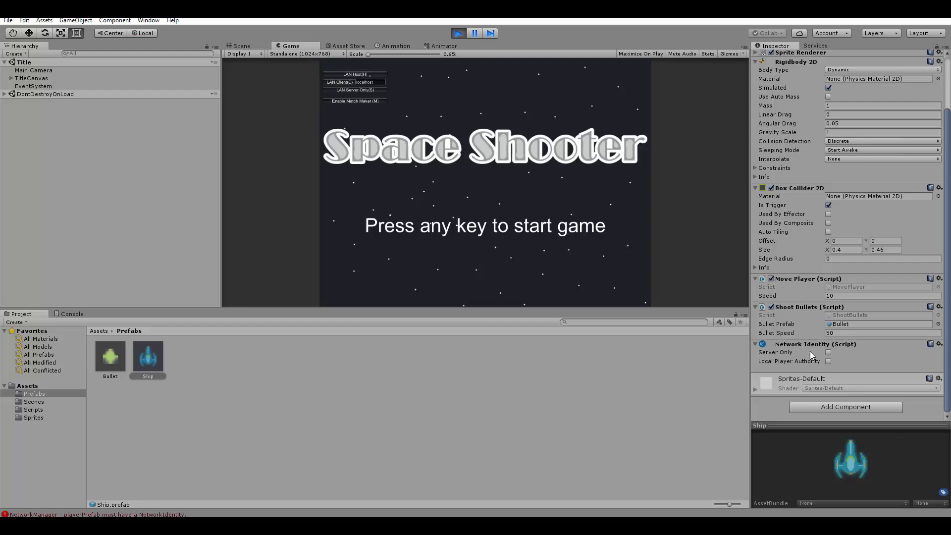
mouse_move(792, 370)
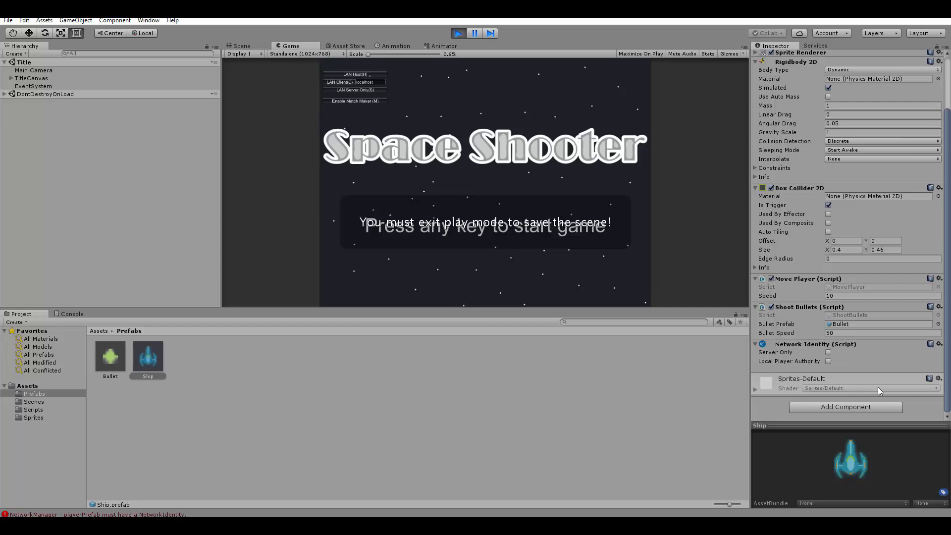
left_click(457, 32)
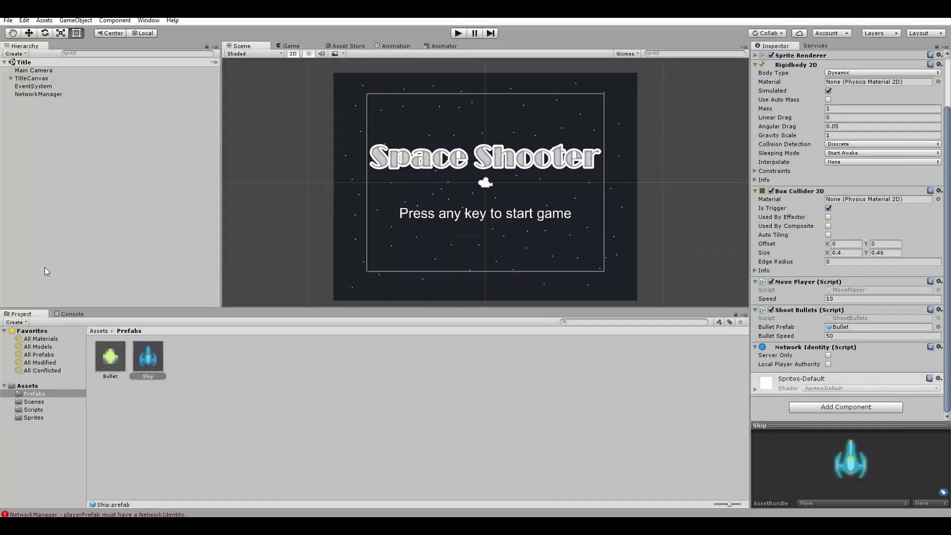
- Select NetworkManager and assign the Ship prefab to its Player Prefab field
left_click(38, 94)
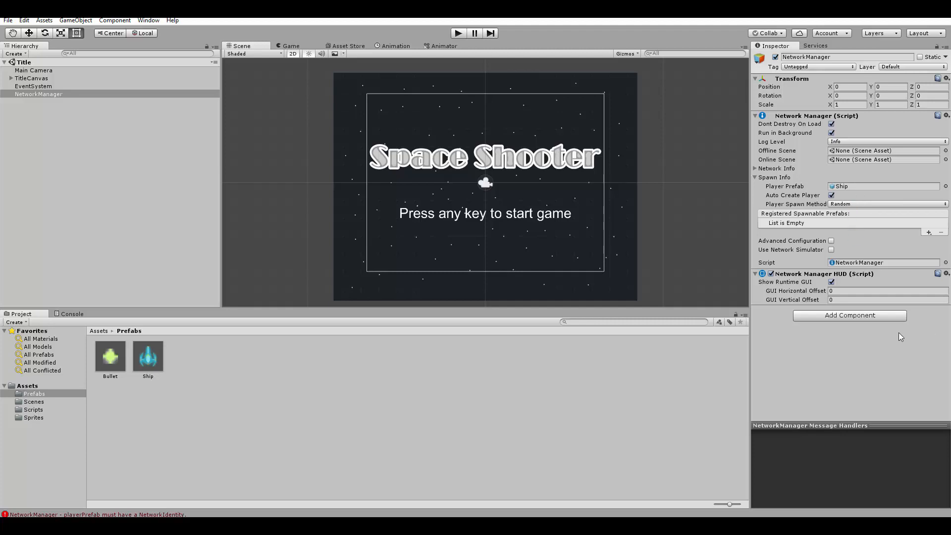
mouse_move(549, 416)
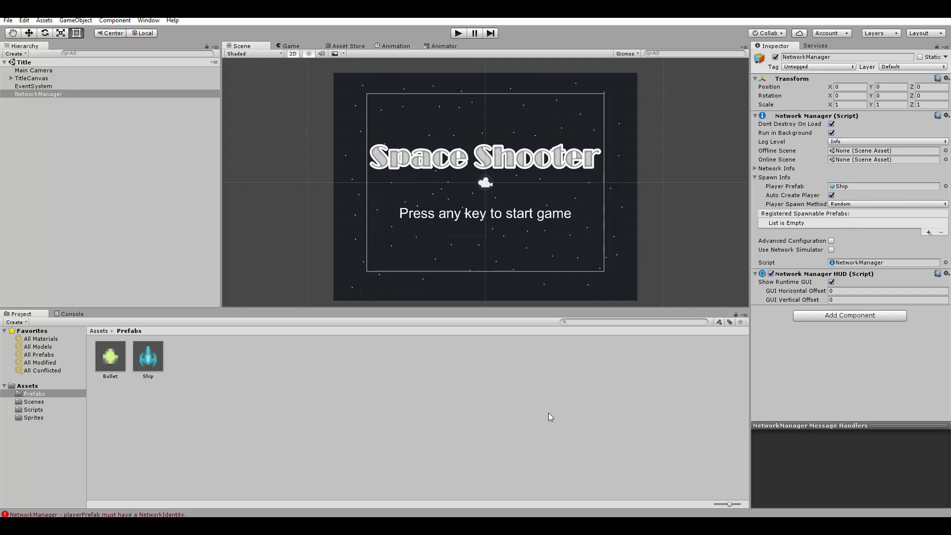
mouse_move(519, 428)
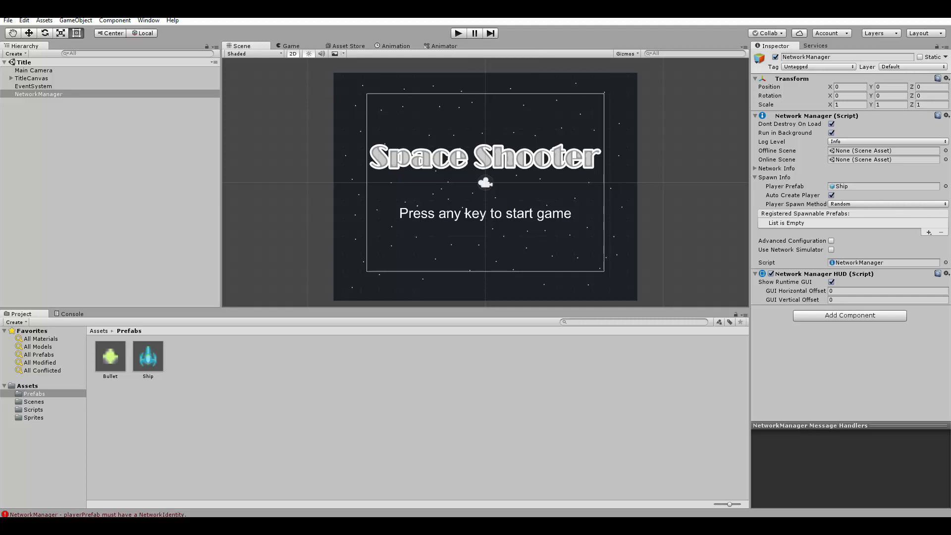
mouse_move(81, 71)
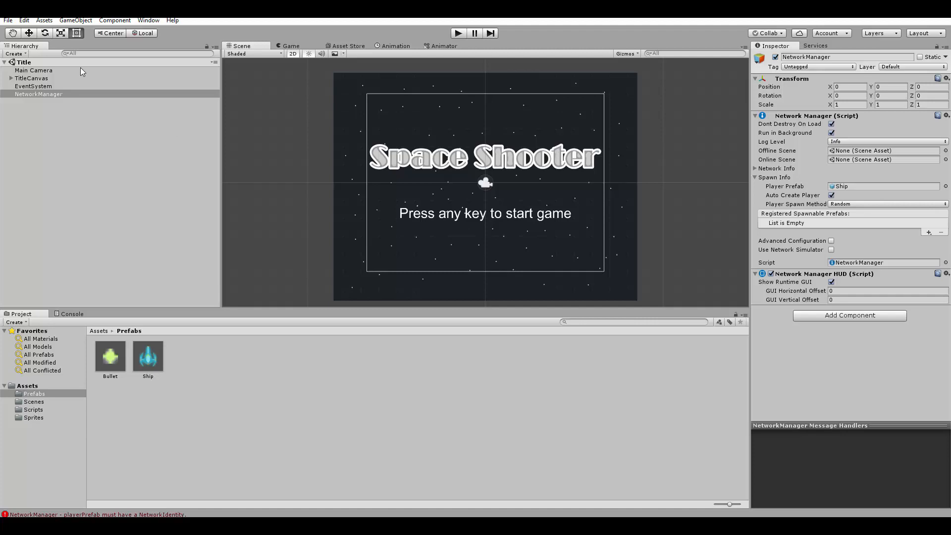
- Build and run the Windows standalone game, naming the executable 'SpaceSh' in SpaceShooter
left_click(8, 19)
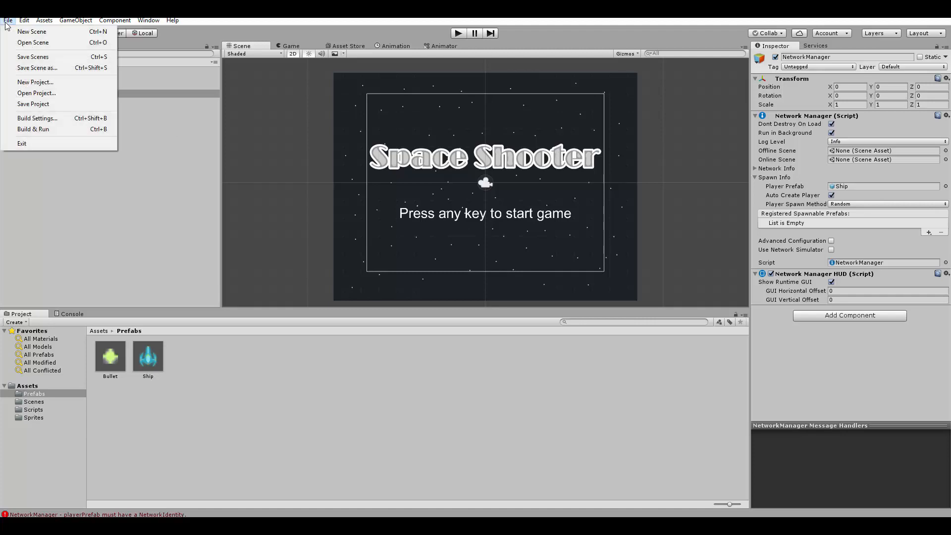
mouse_move(33, 129)
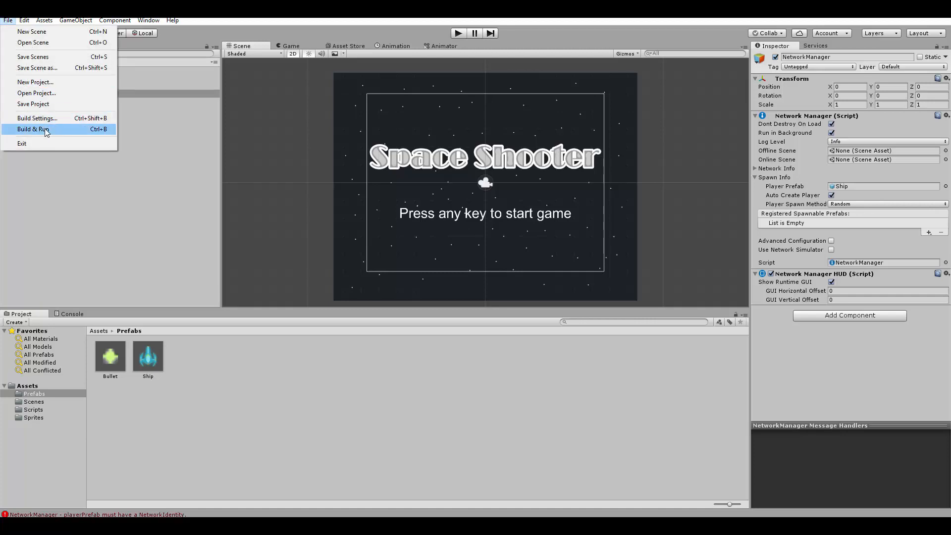
left_click(37, 118)
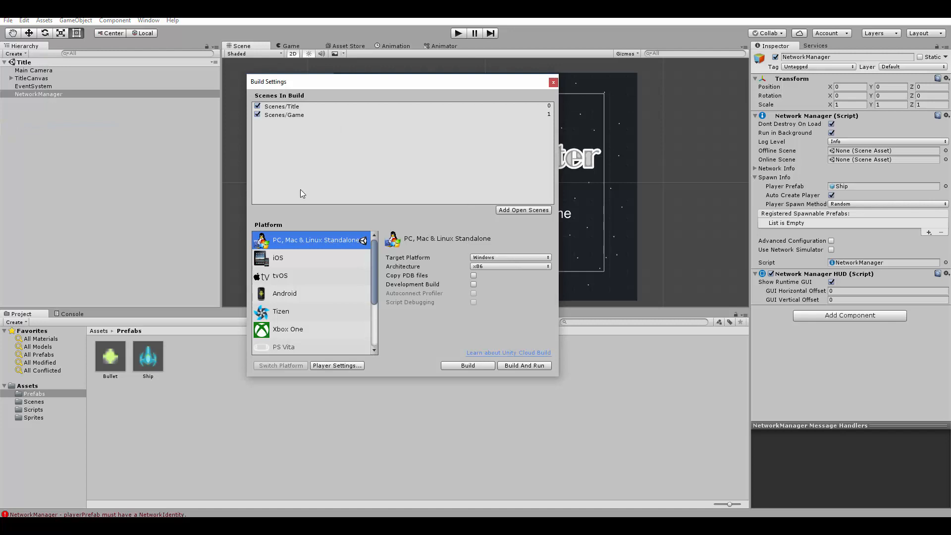
mouse_move(516, 370)
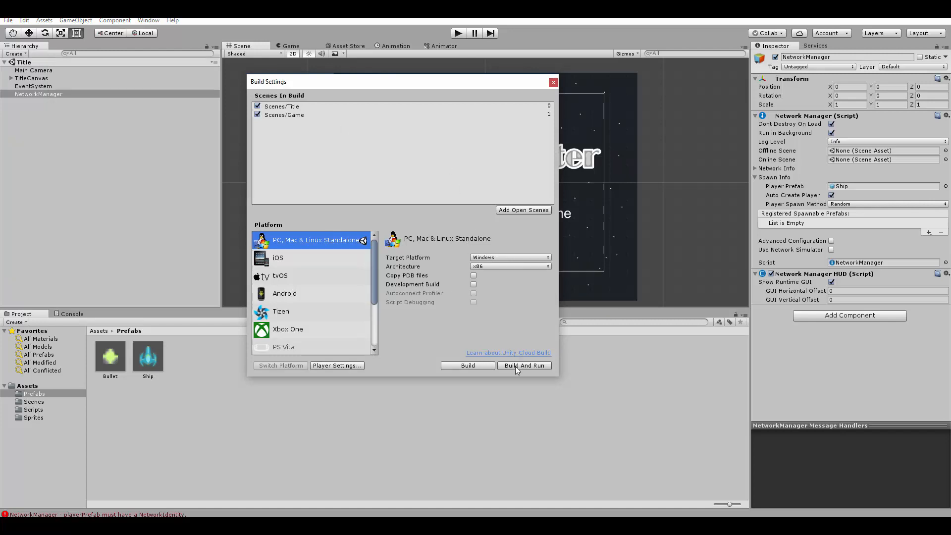
left_click(523, 365)
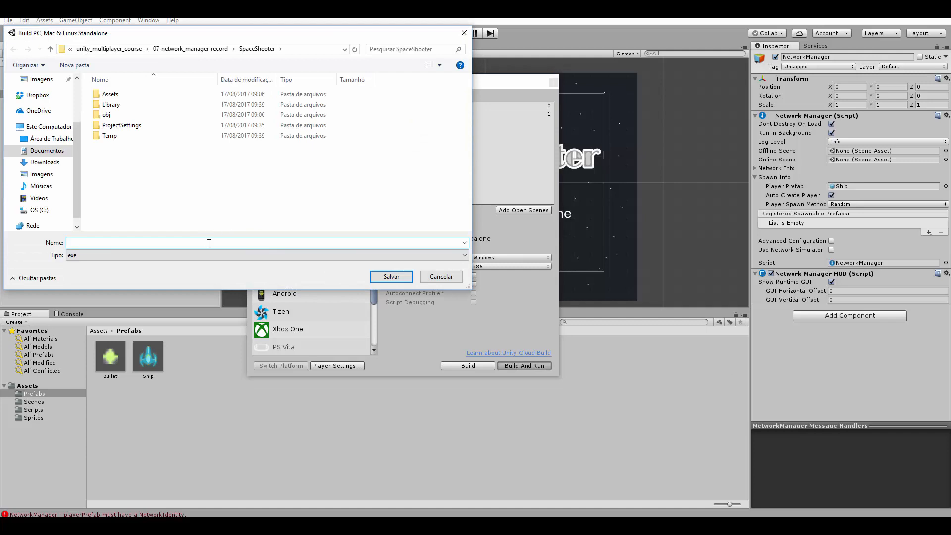
type("S")
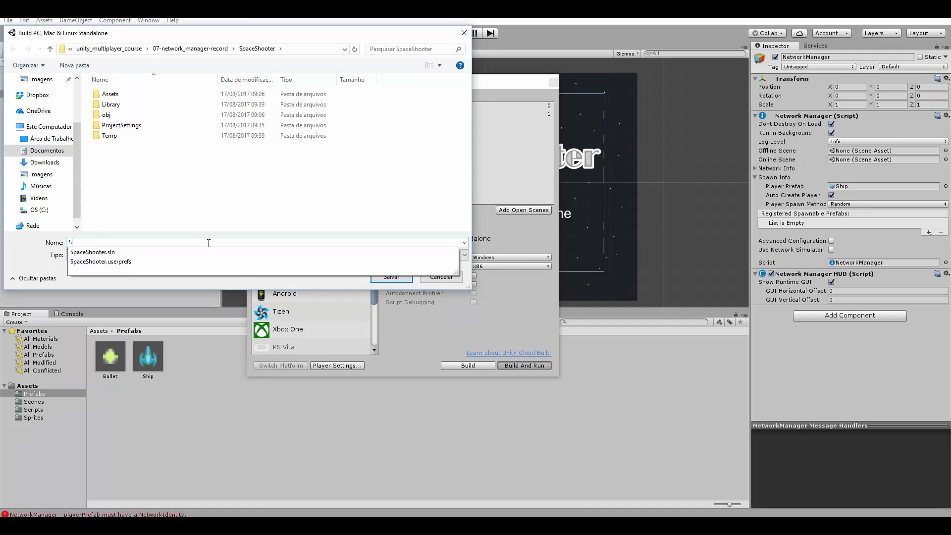
type("paceSh")
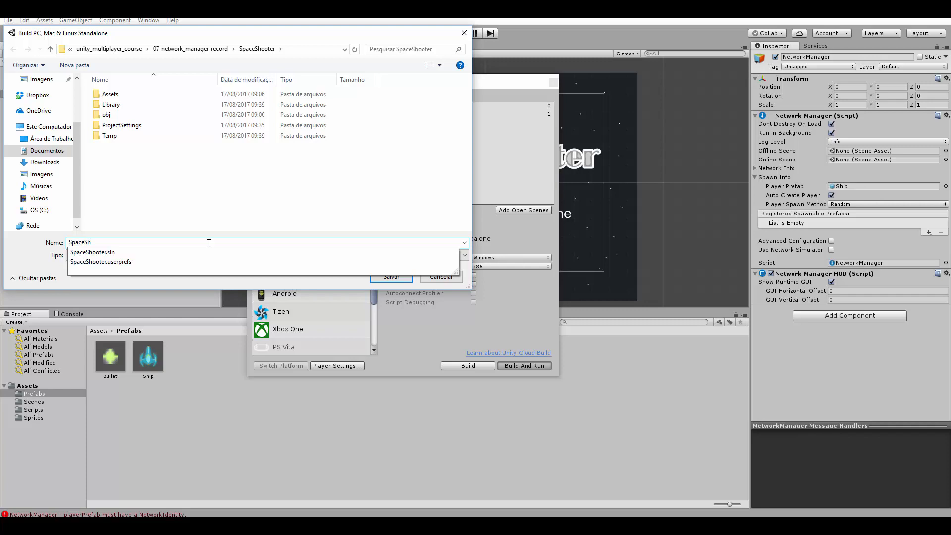
left_click(440, 277)
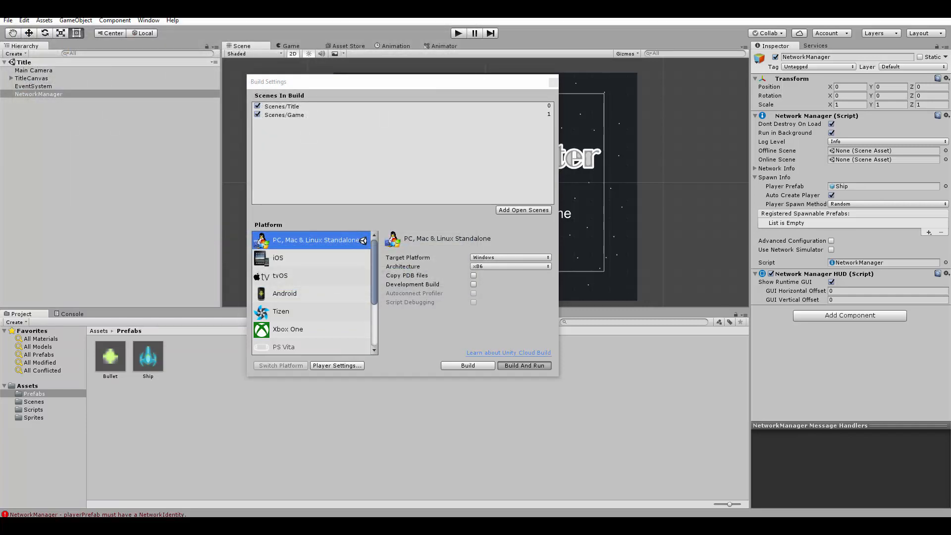
left_click(466, 365)
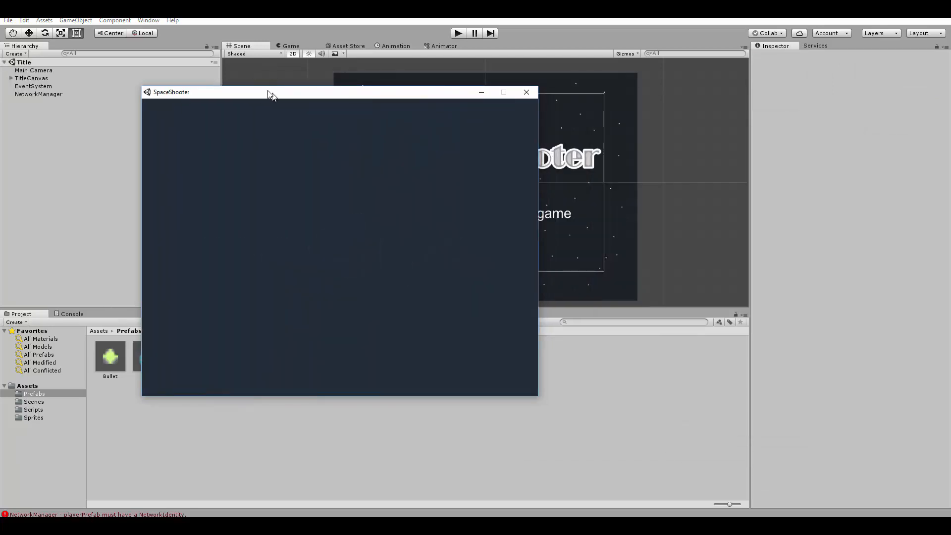
mouse_move(278, 95)
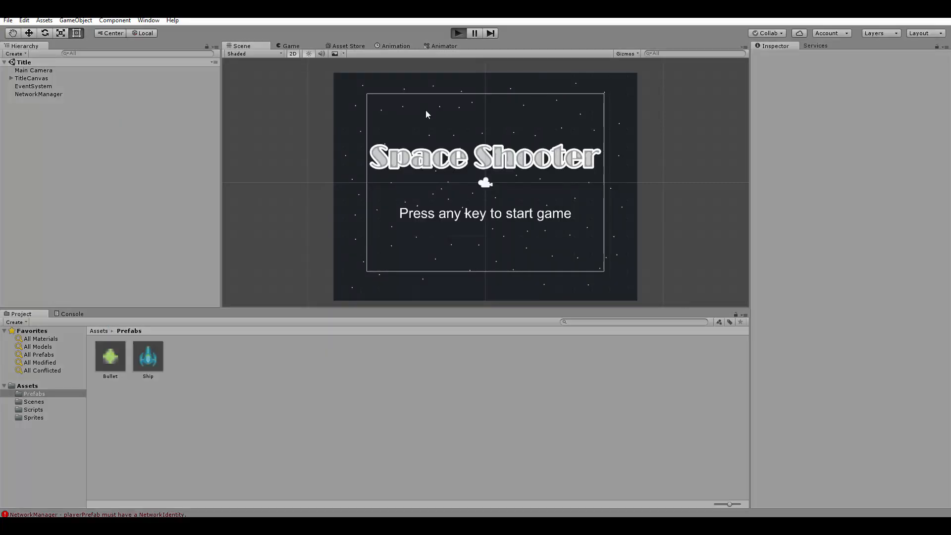
- Play in the editor as LAN Host so two ships spawn, then stop Play mode
left_click(457, 33)
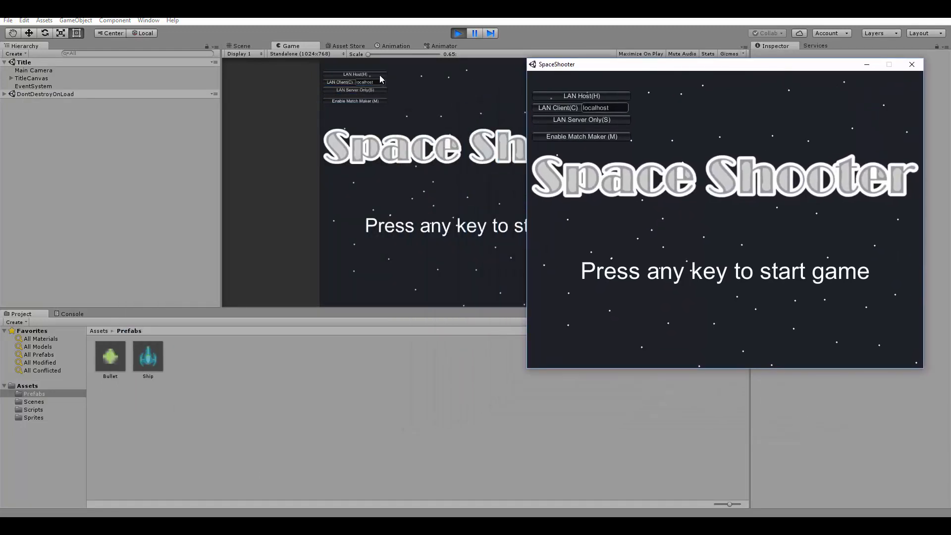
left_click(581, 96)
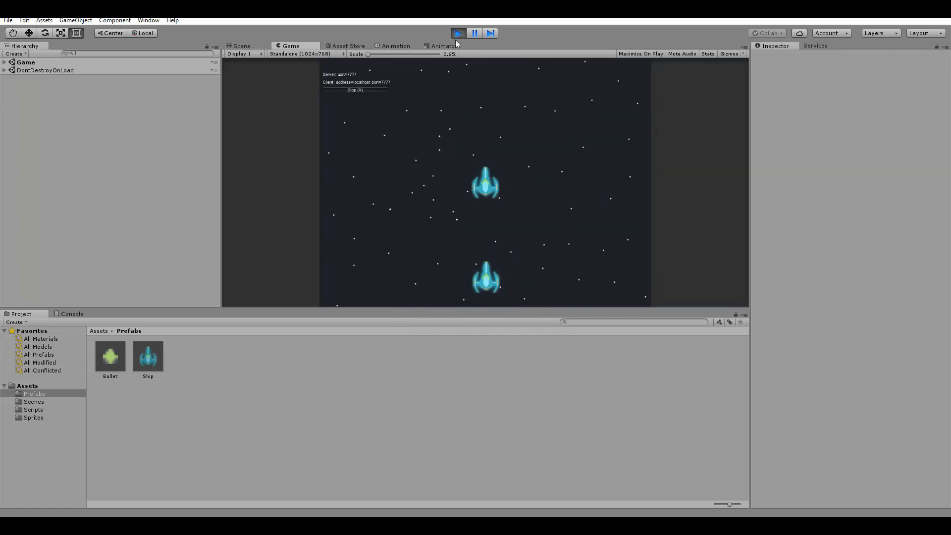
left_click(457, 33)
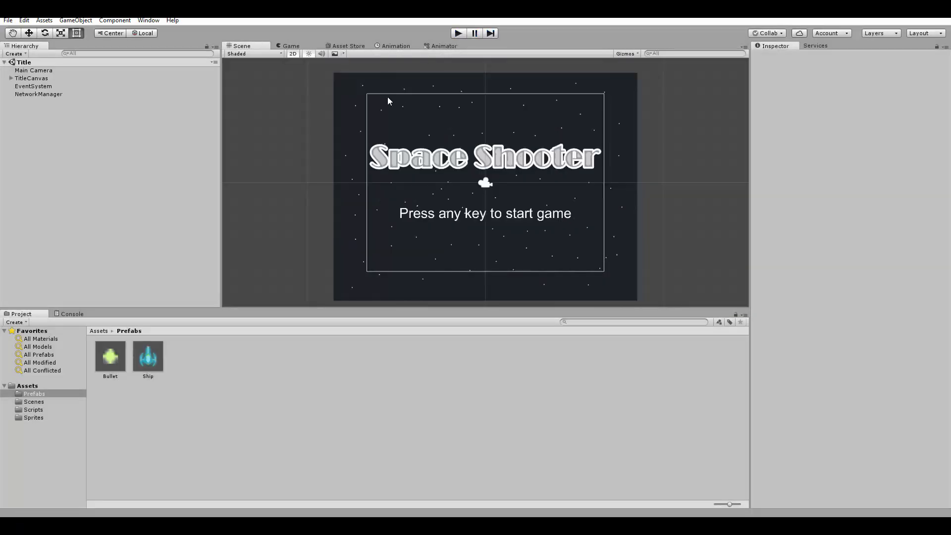
left_click(8, 20)
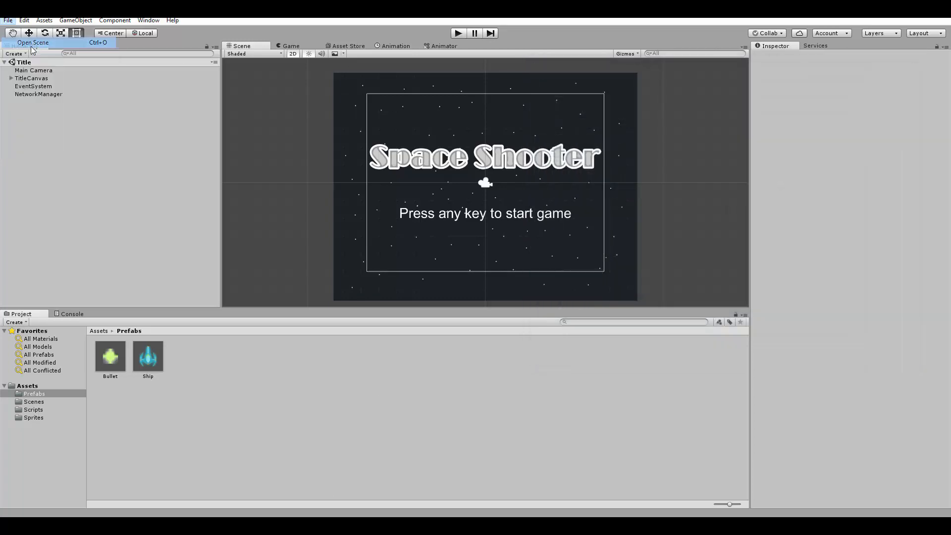
left_click(32, 42)
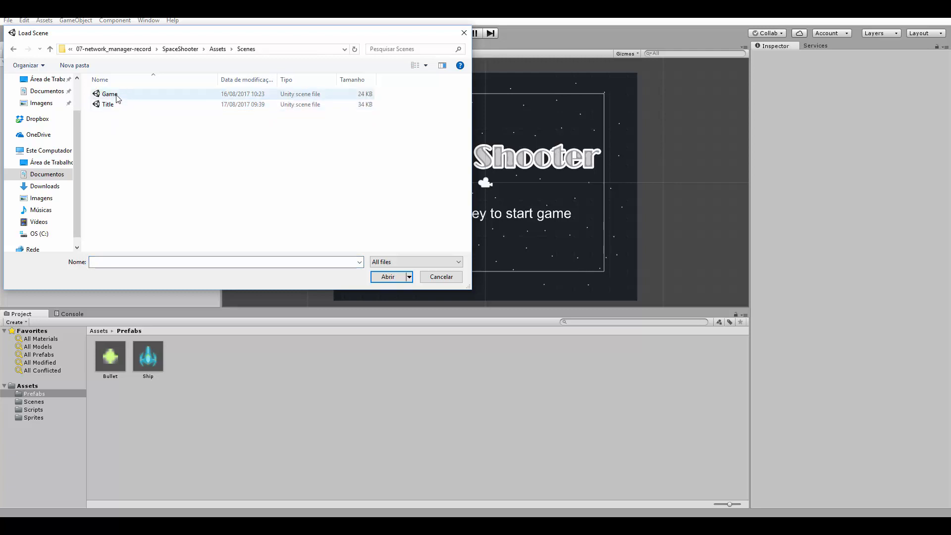
double_click(109, 94)
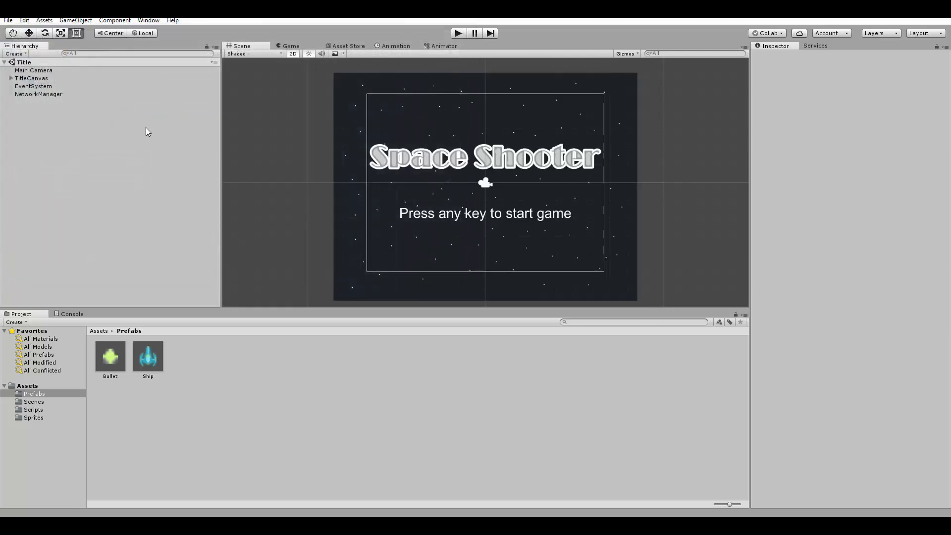
- Run File > Build & Run again, then return to the editor and enter Play mode
left_click(8, 19)
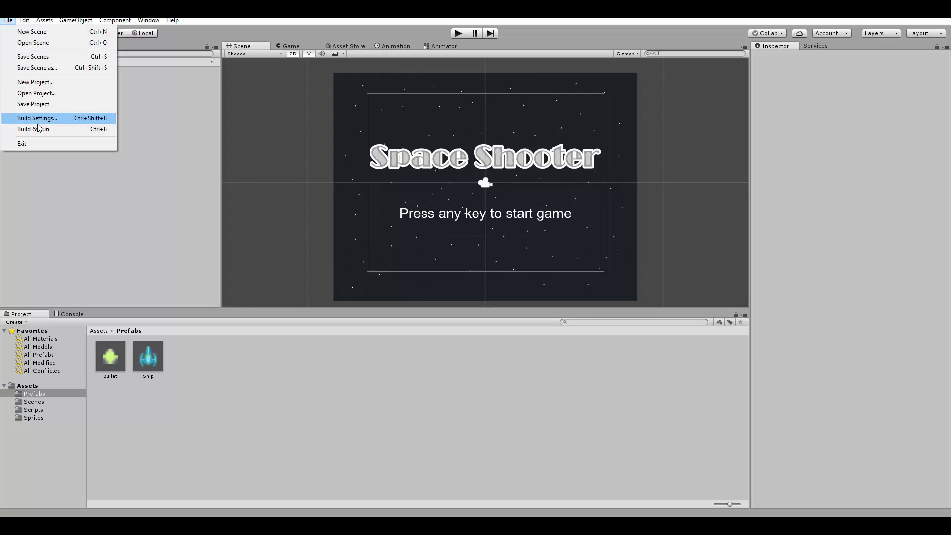
left_click(33, 130)
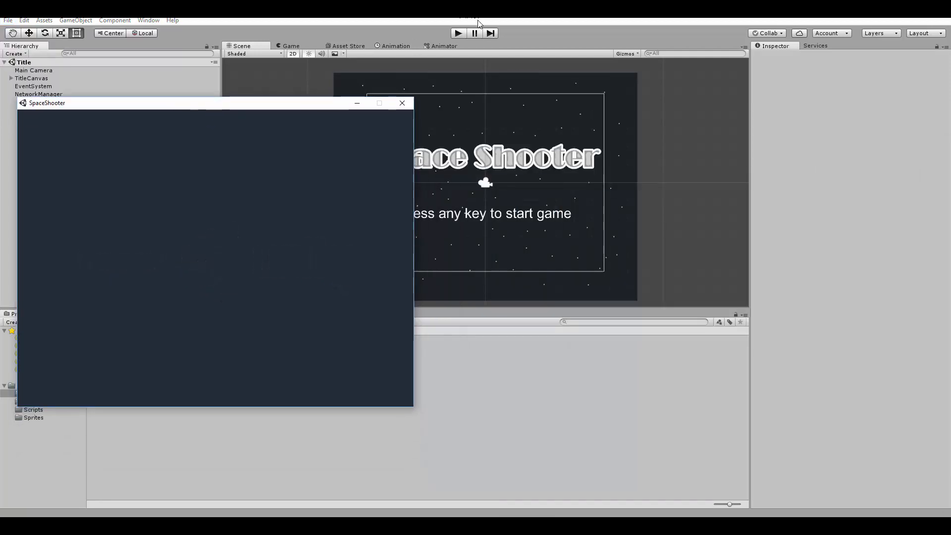
left_click(402, 102)
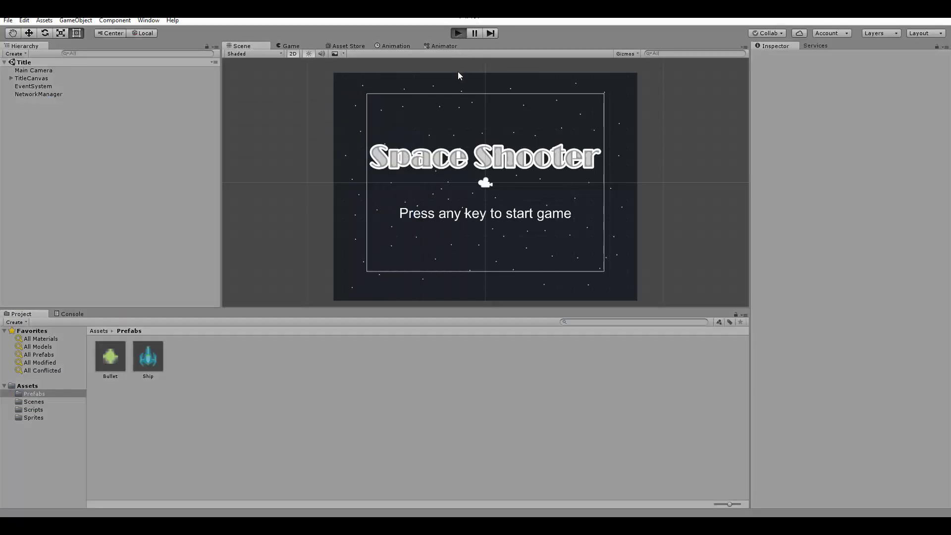
left_click(456, 32)
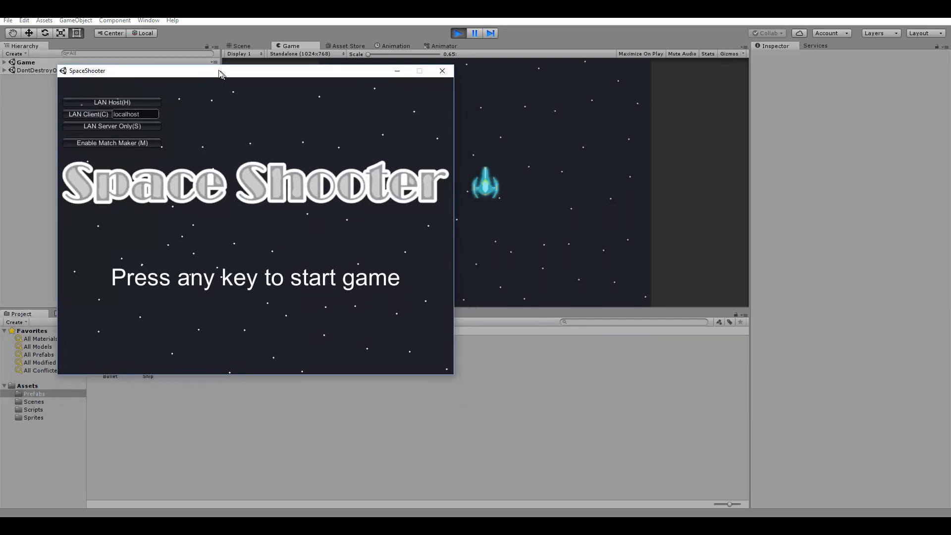
- Join the editor host from the build via LAN Client on localhost:7777 and focus its window
left_click(87, 114)
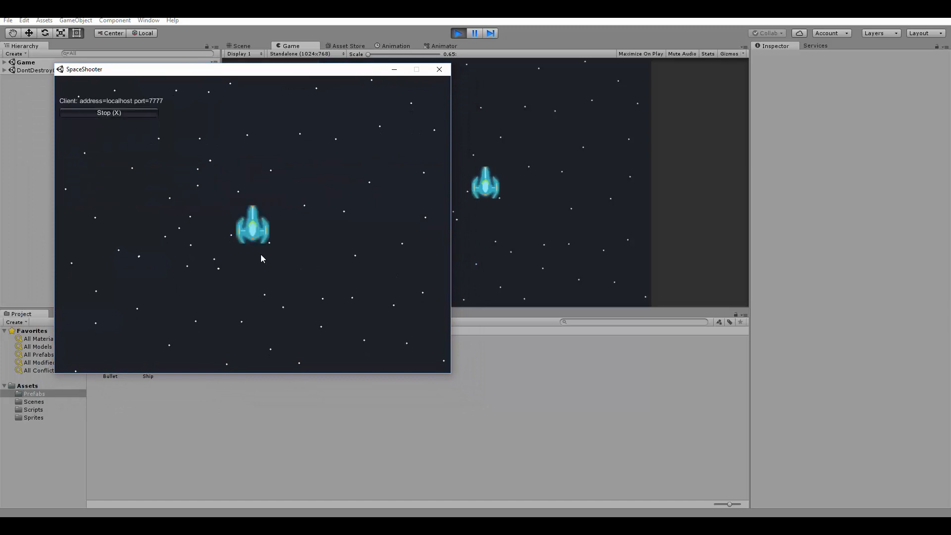
mouse_move(277, 203)
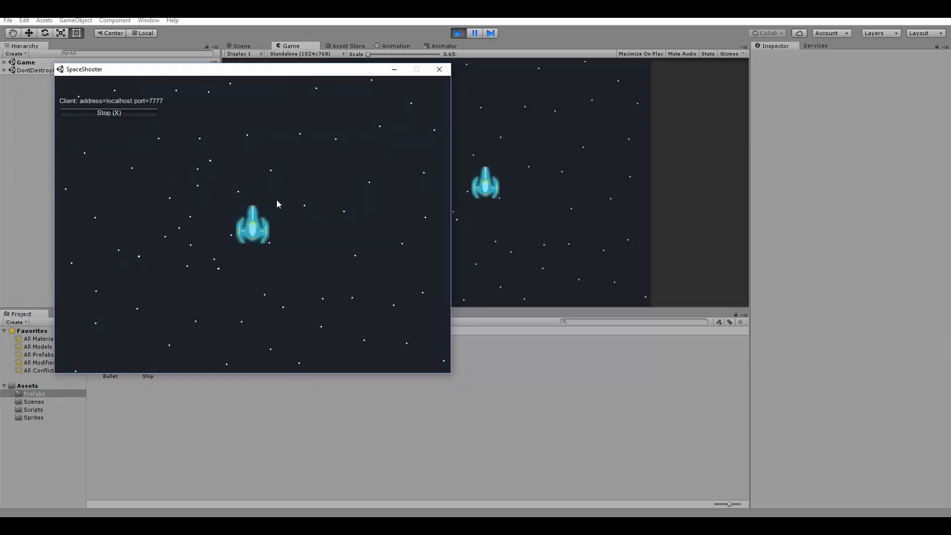
mouse_move(218, 175)
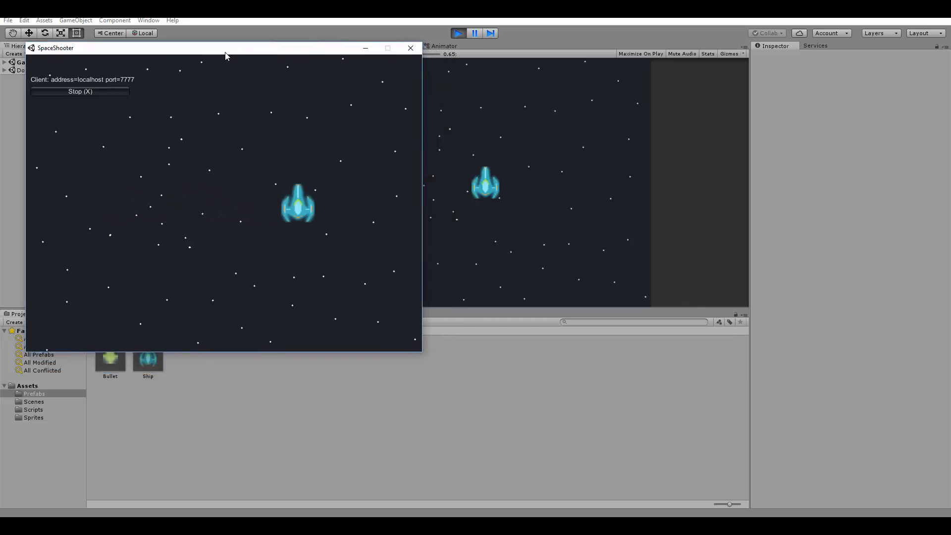
left_click(410, 48)
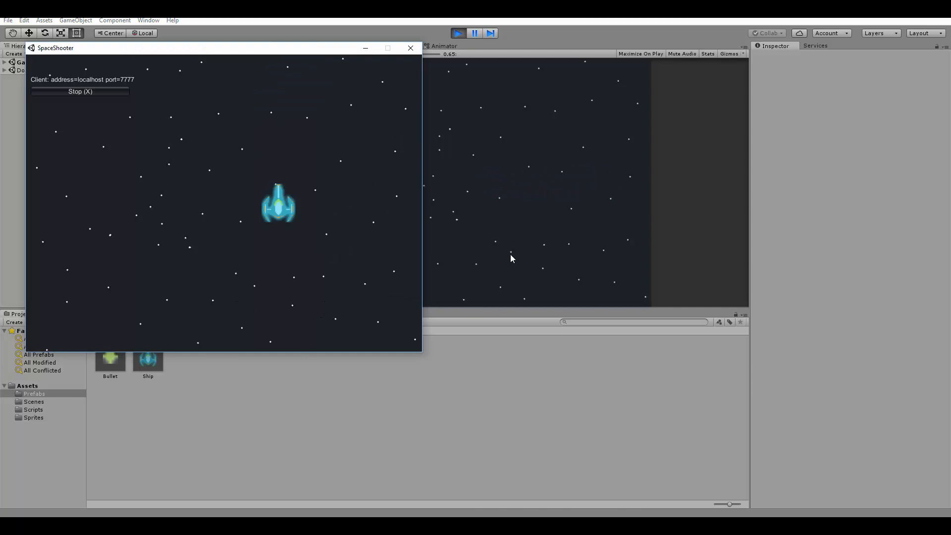
mouse_move(515, 245)
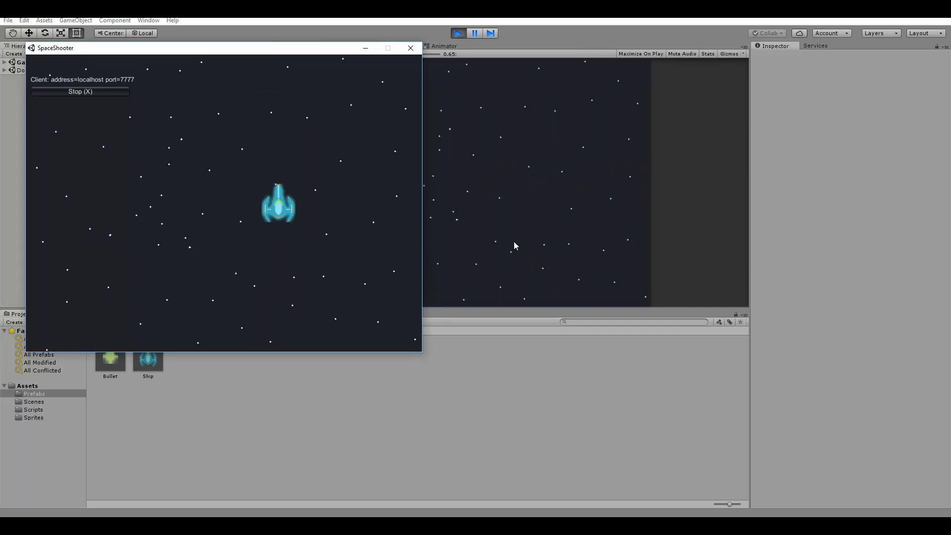
mouse_move(519, 240)
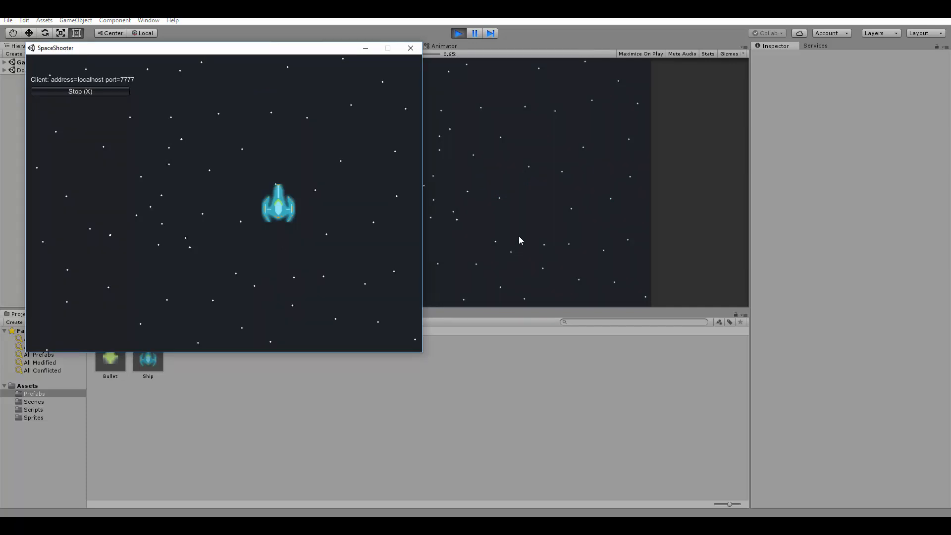